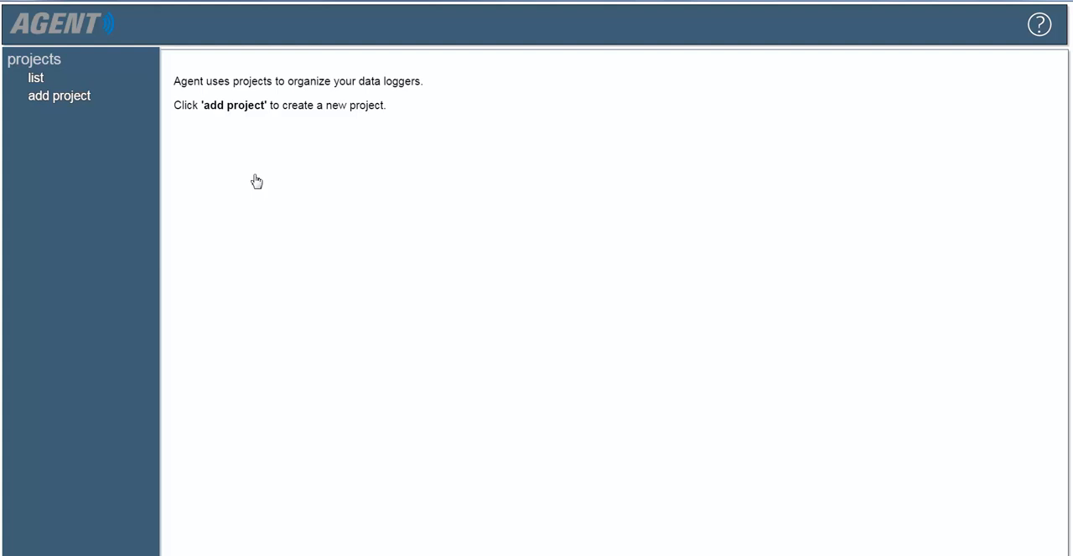
- Create project 'Sample Project' with description 'NH Tunnel Site' and save it
{"action": "left_click", "coordinate": [59, 94]}
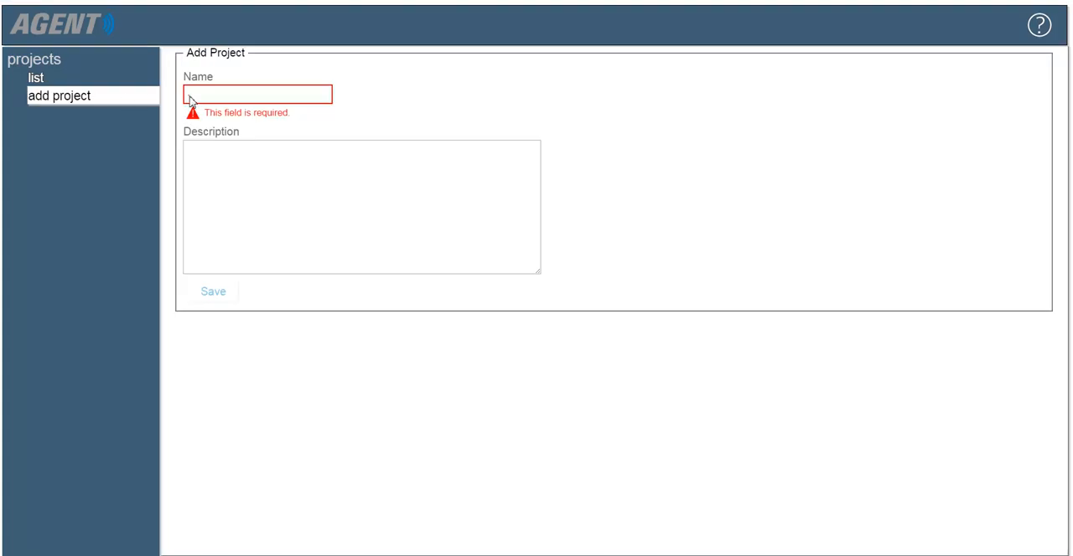
{"action": "type", "text": "Sample Project"}
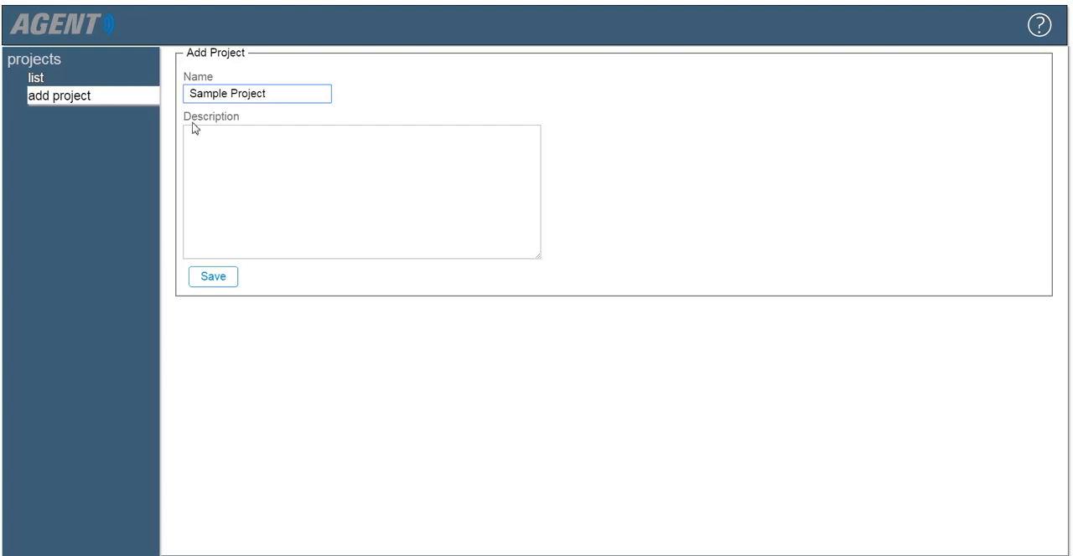
{"action": "type", "text": "NH Tunnel Site"}
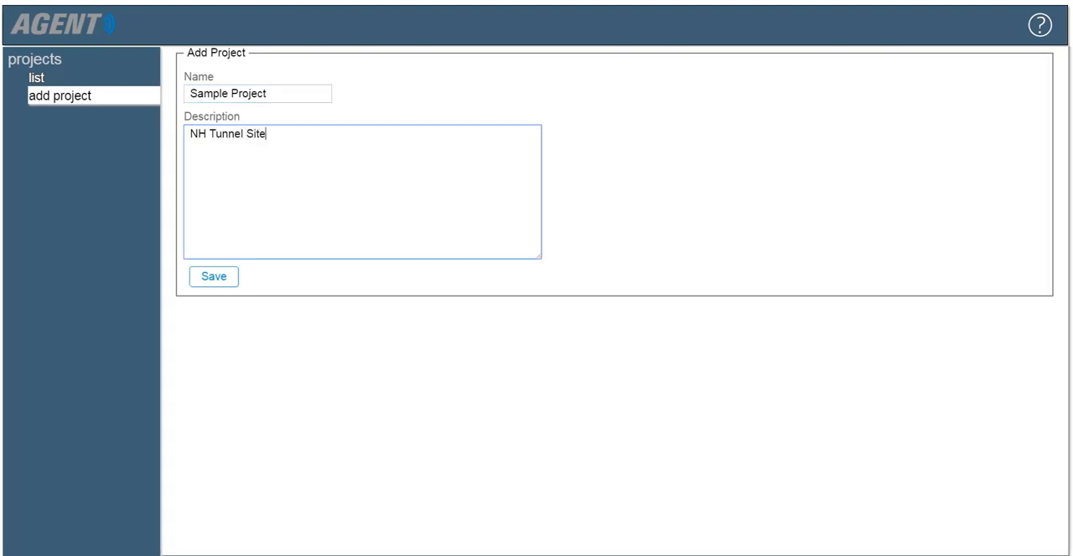
{"action": "mouse_move", "coordinate": [223, 199]}
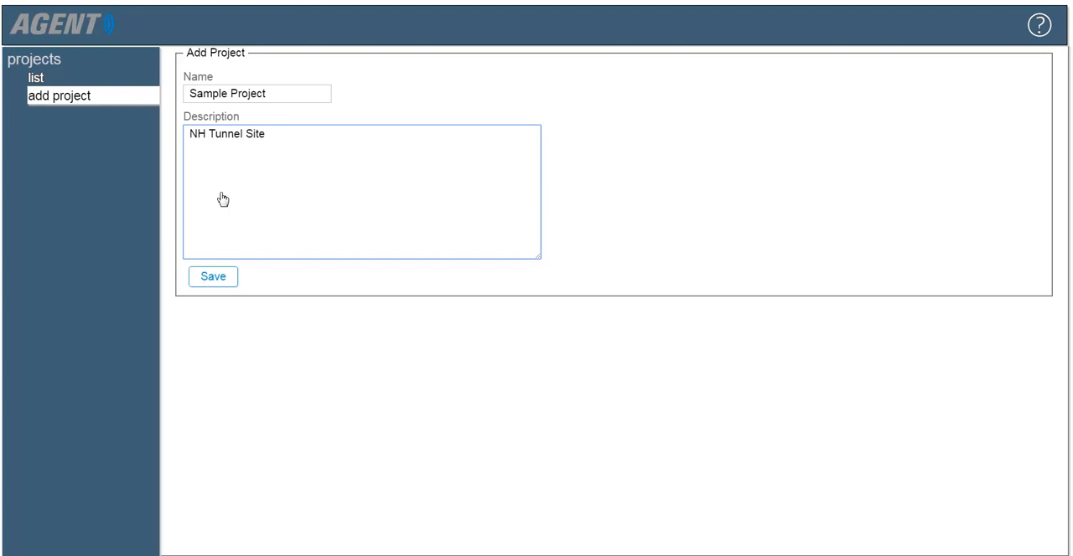
{"action": "left_click", "coordinate": [213, 277]}
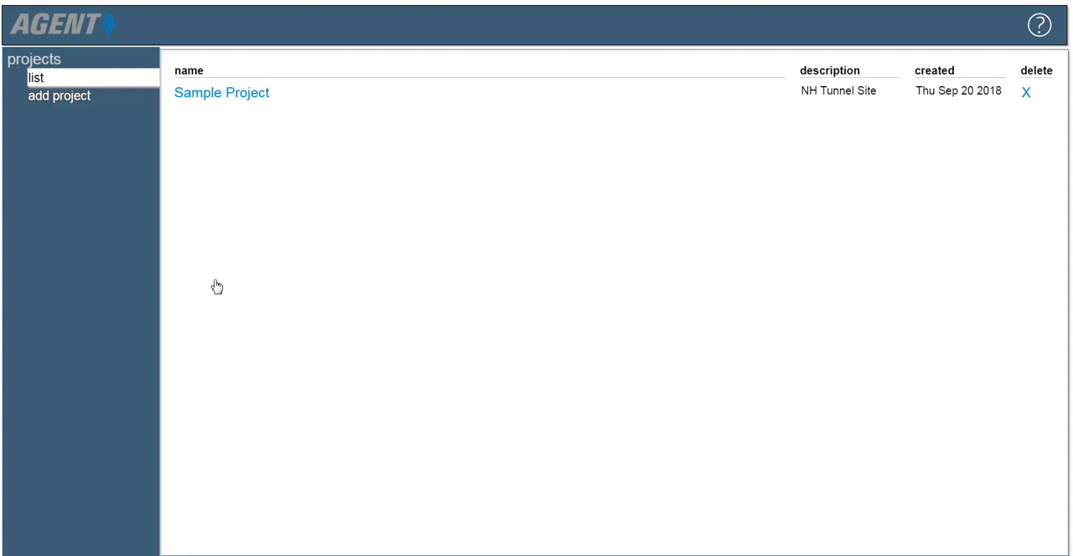
{"action": "mouse_move", "coordinate": [208, 96]}
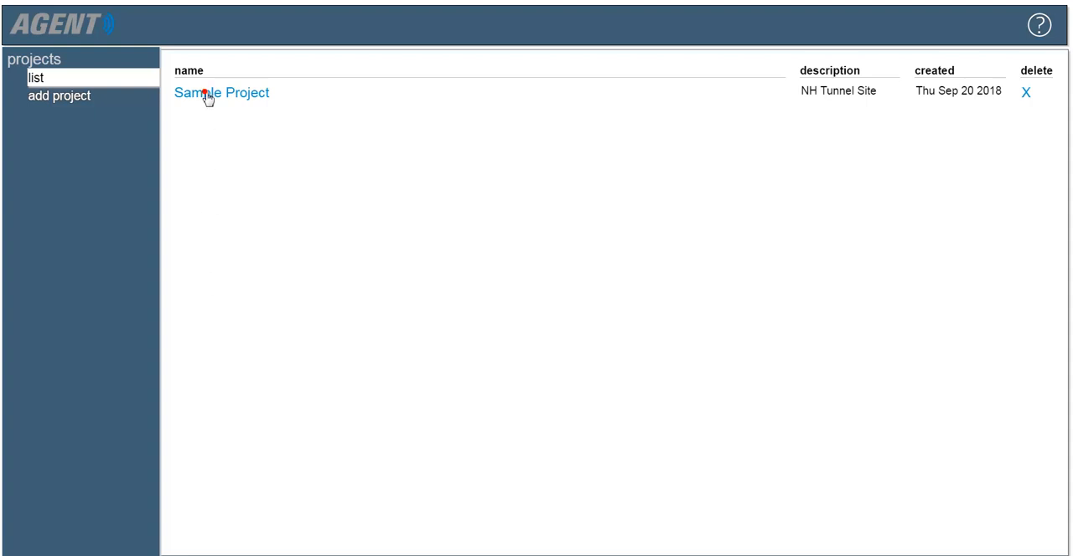
- Inside Sample Project, start a new network with address COM3 chosen from the suggestions
{"action": "left_click", "coordinate": [221, 93]}
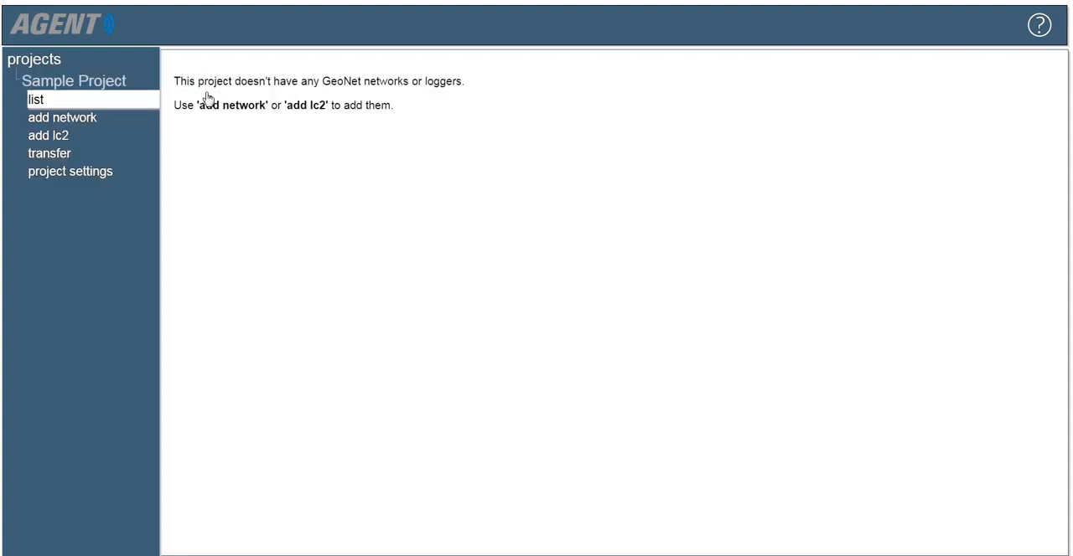
{"action": "mouse_move", "coordinate": [62, 118]}
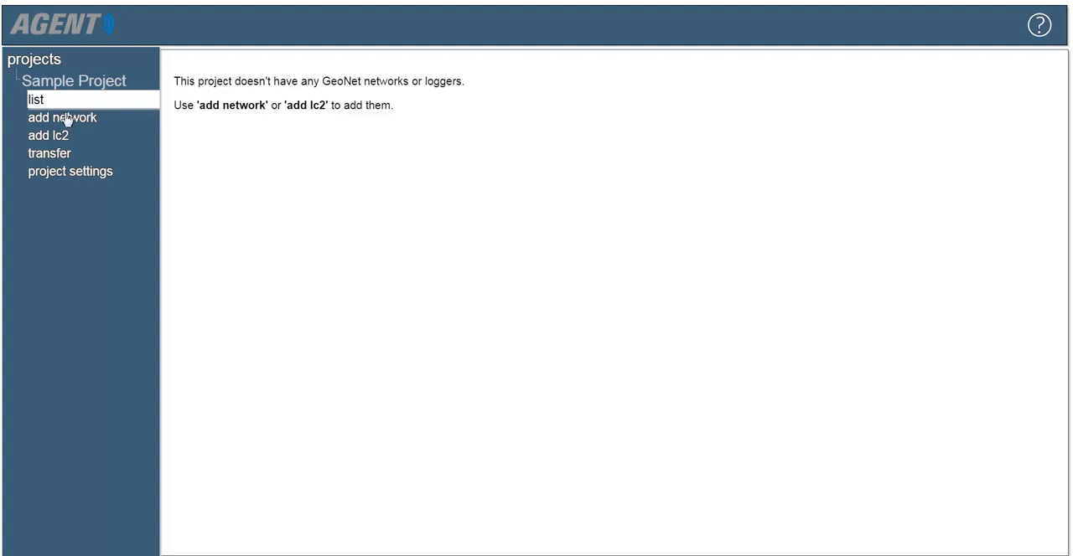
{"action": "left_click", "coordinate": [62, 117]}
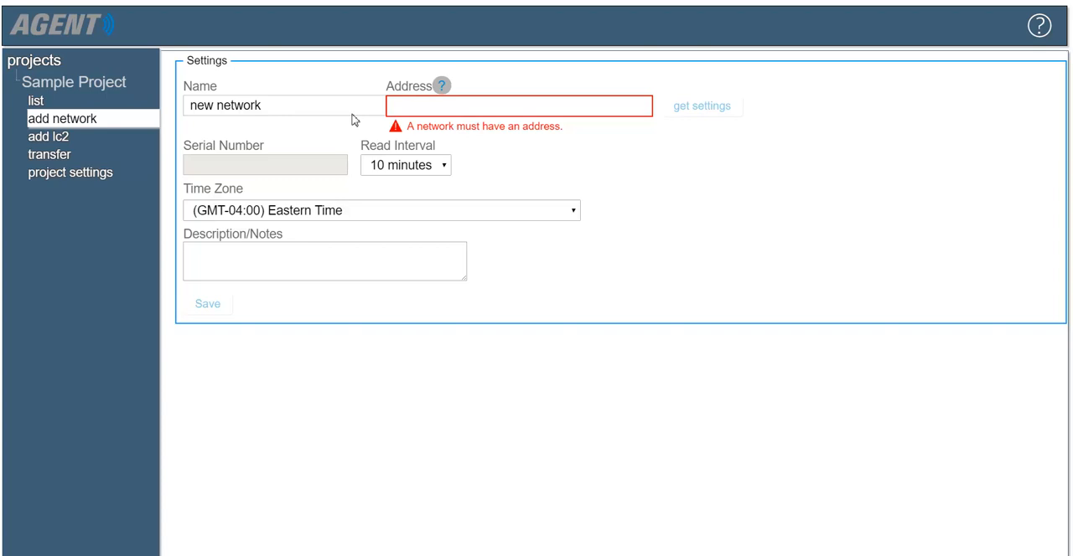
{"action": "type", "text": "COM"}
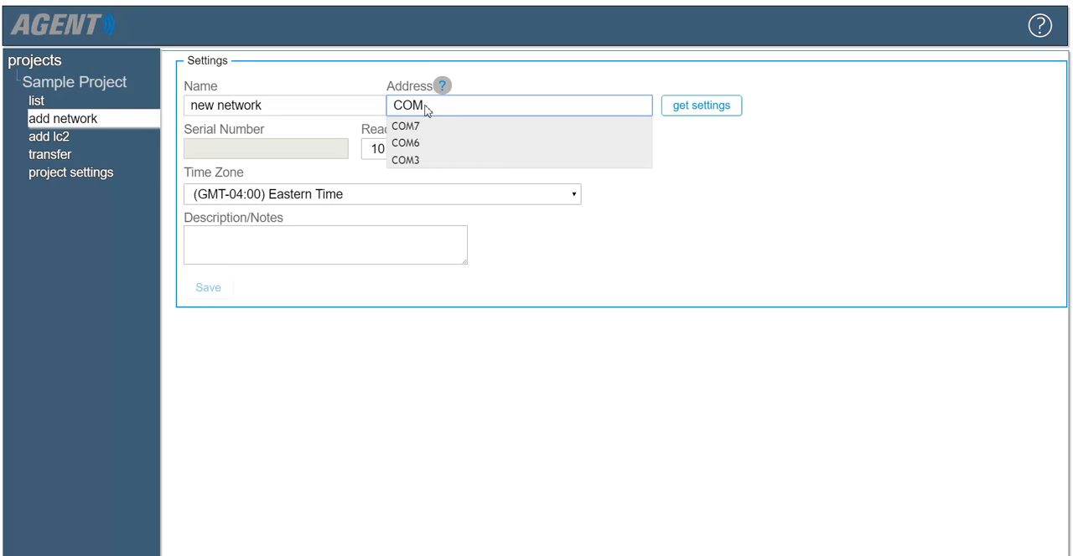
{"action": "mouse_move", "coordinate": [423, 144]}
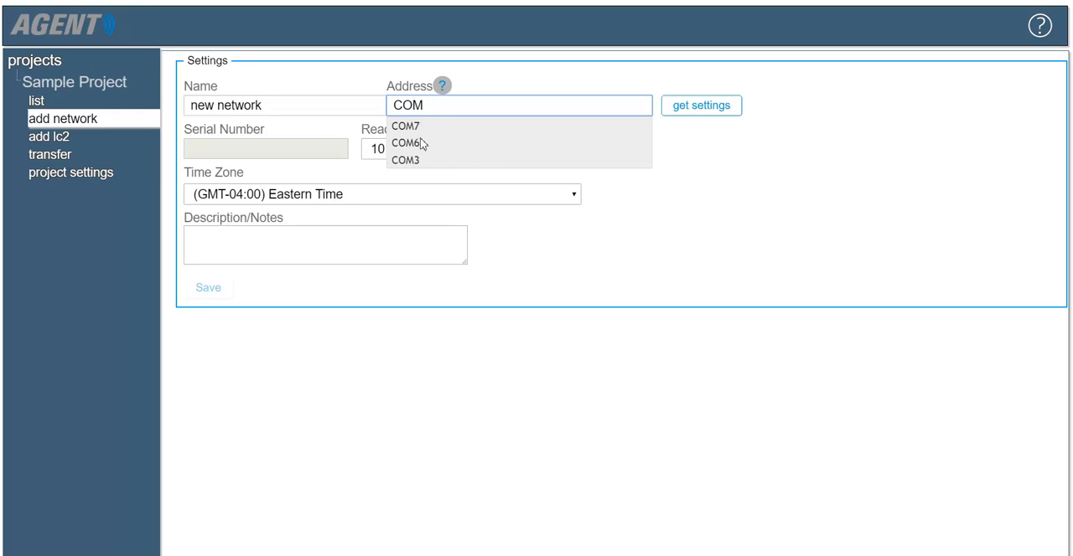
{"action": "left_click", "coordinate": [406, 161]}
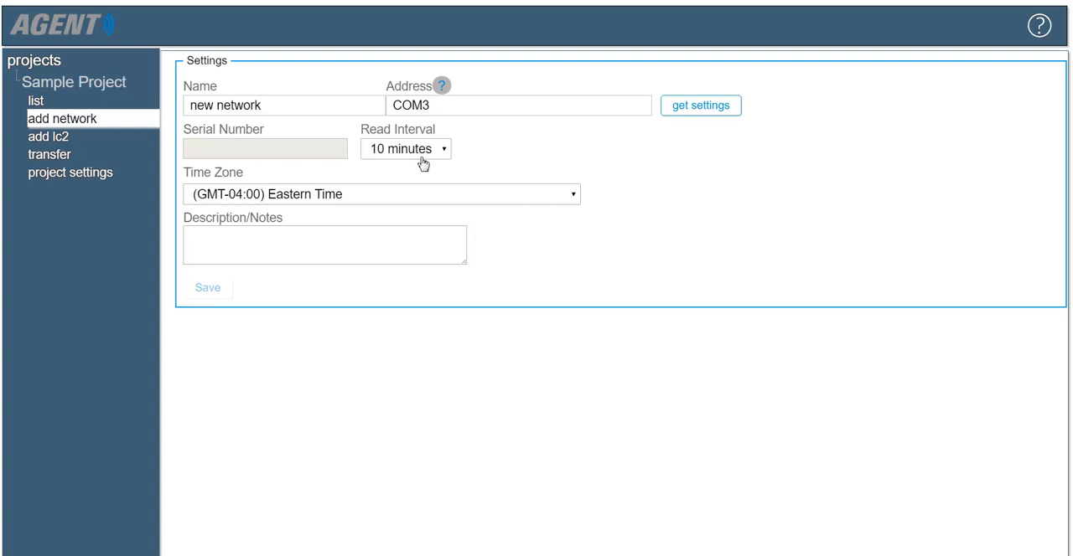
{"action": "mouse_move", "coordinate": [576, 158]}
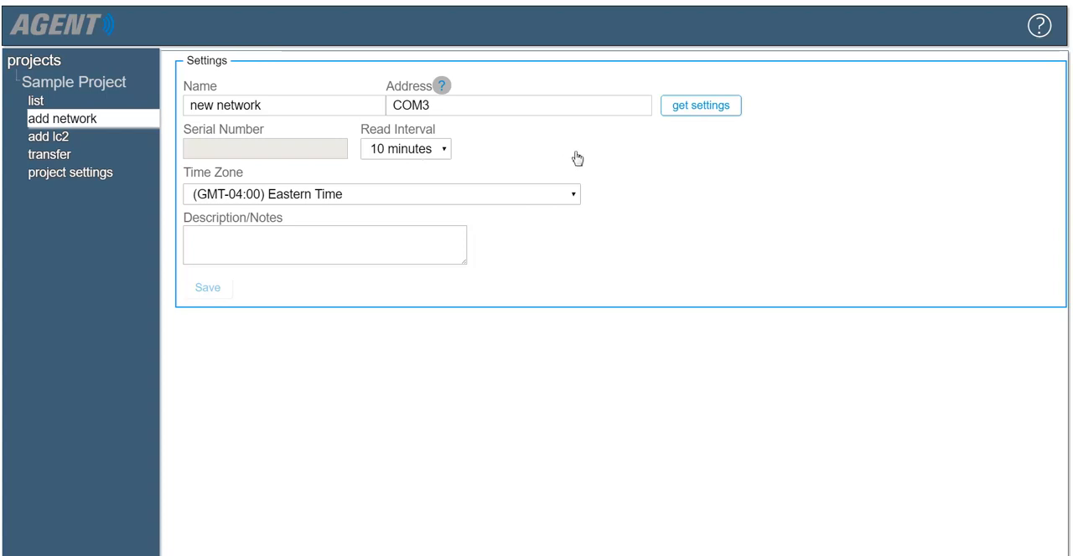
- Read the logger's settings over COM3 to fill the network form
{"action": "left_click", "coordinate": [700, 103]}
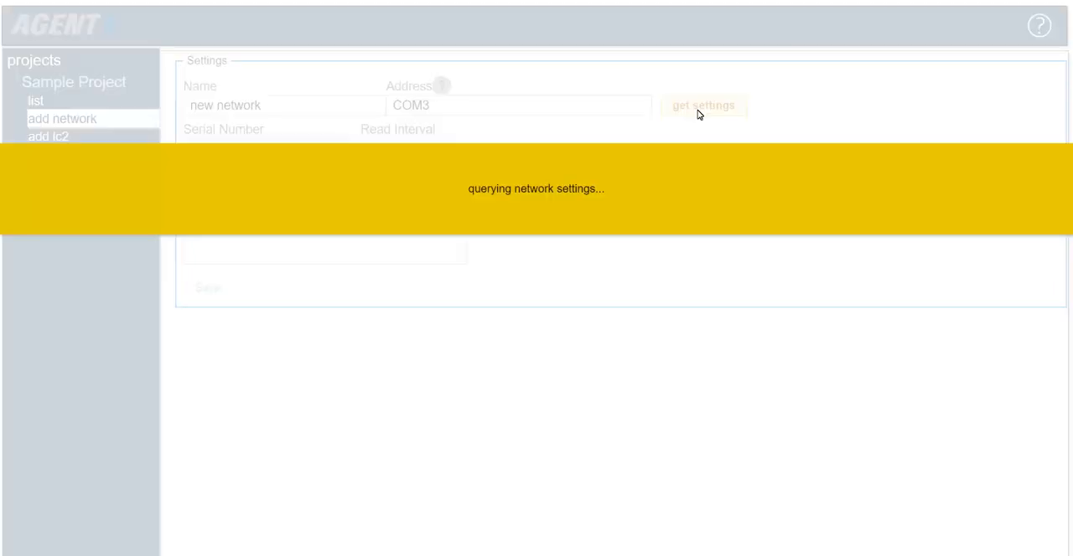
{"action": "left_click", "coordinate": [700, 106]}
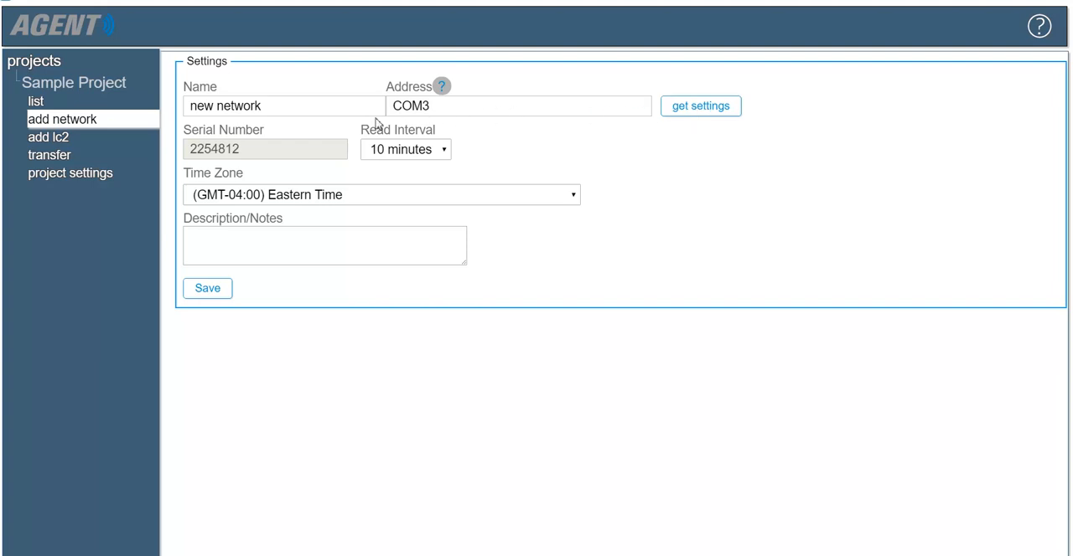
{"action": "mouse_move", "coordinate": [245, 155]}
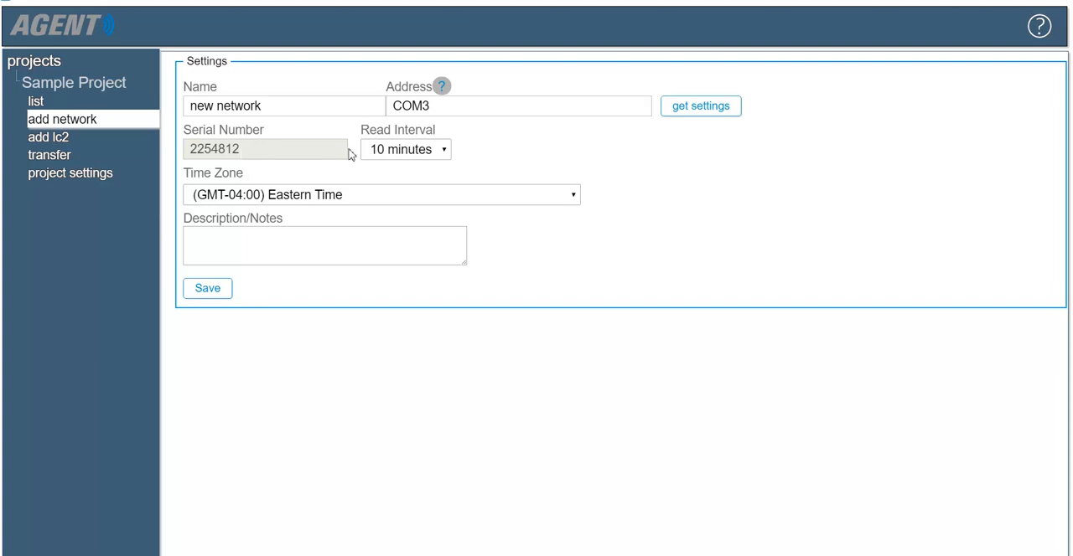
{"action": "mouse_move", "coordinate": [411, 154]}
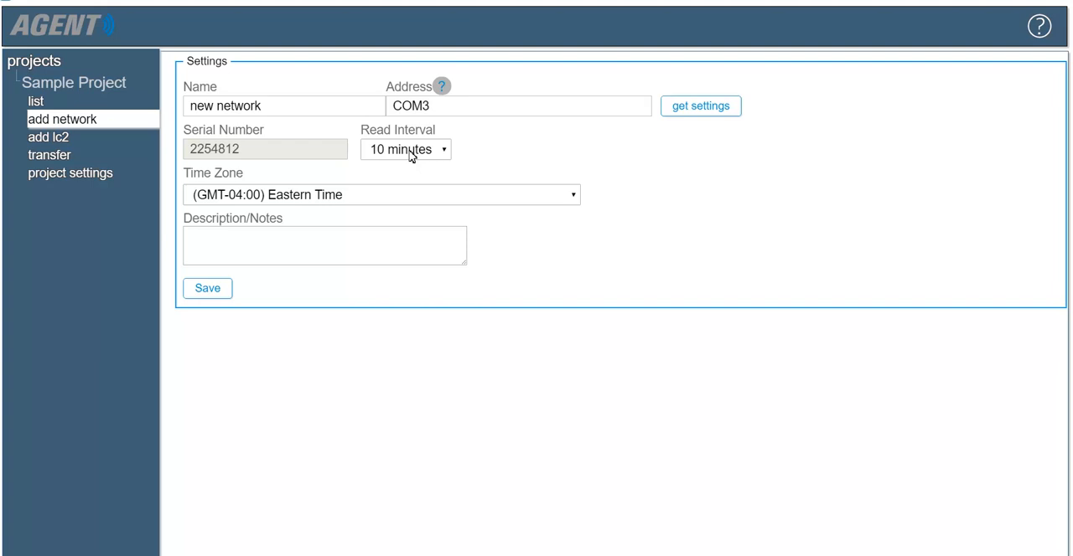
{"action": "mouse_move", "coordinate": [349, 195]}
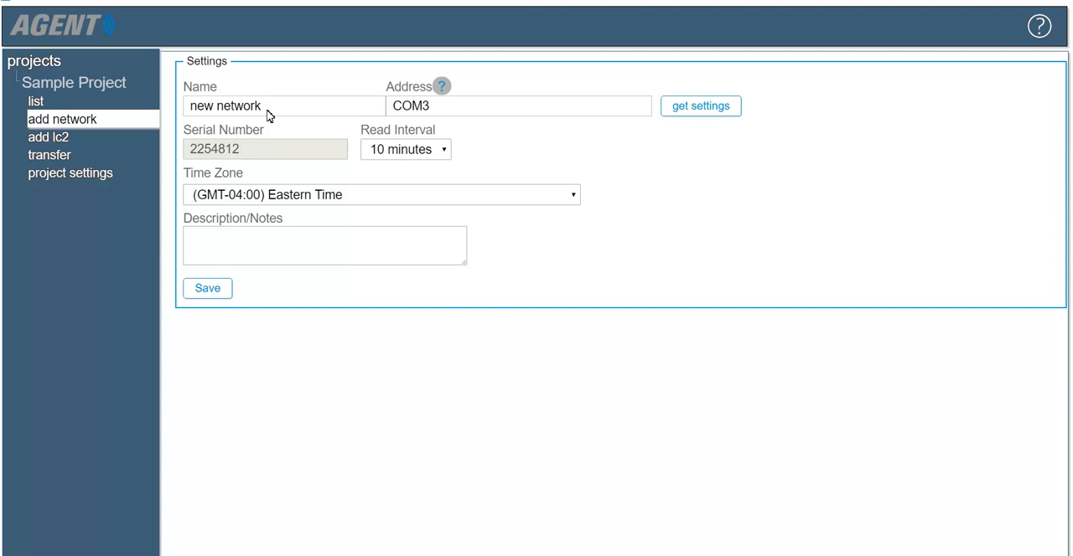
- Name the network '8940 VW LOGGER', note '4x Piezometer', and save it
{"action": "type", "text": "8940 VW LOG"}
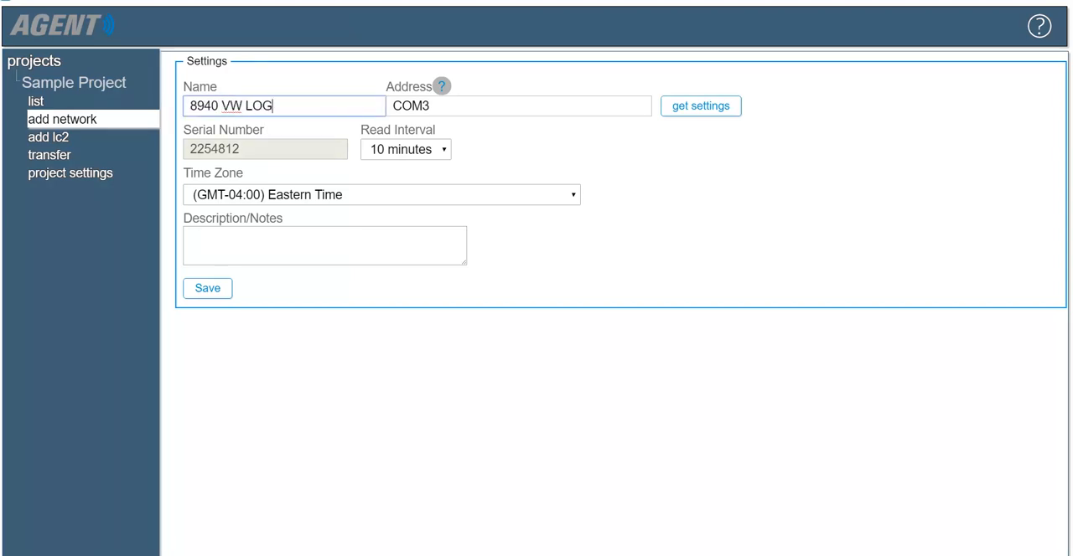
{"action": "type", "text": "4"}
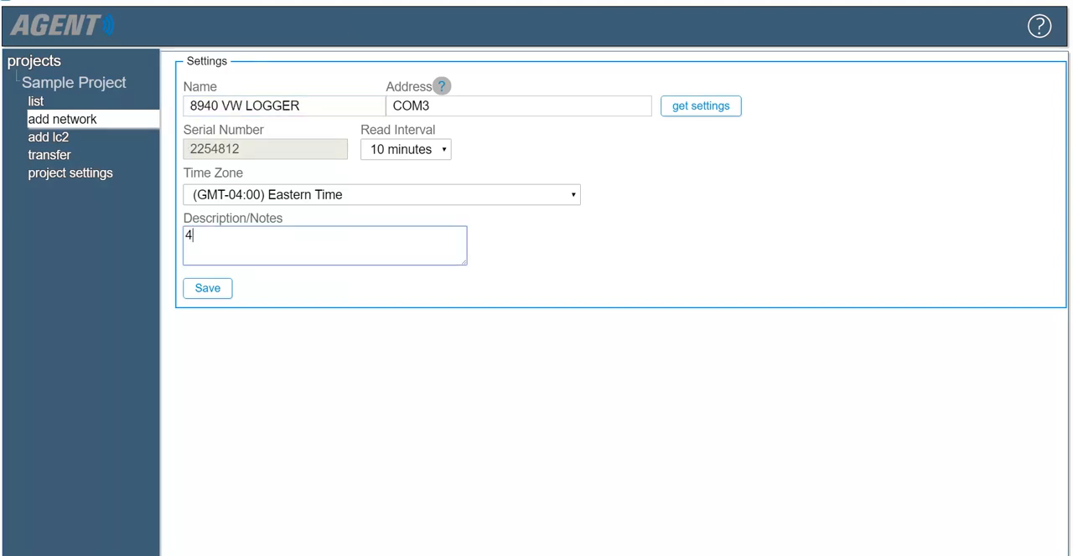
{"action": "type", "text": "x Piezometer"}
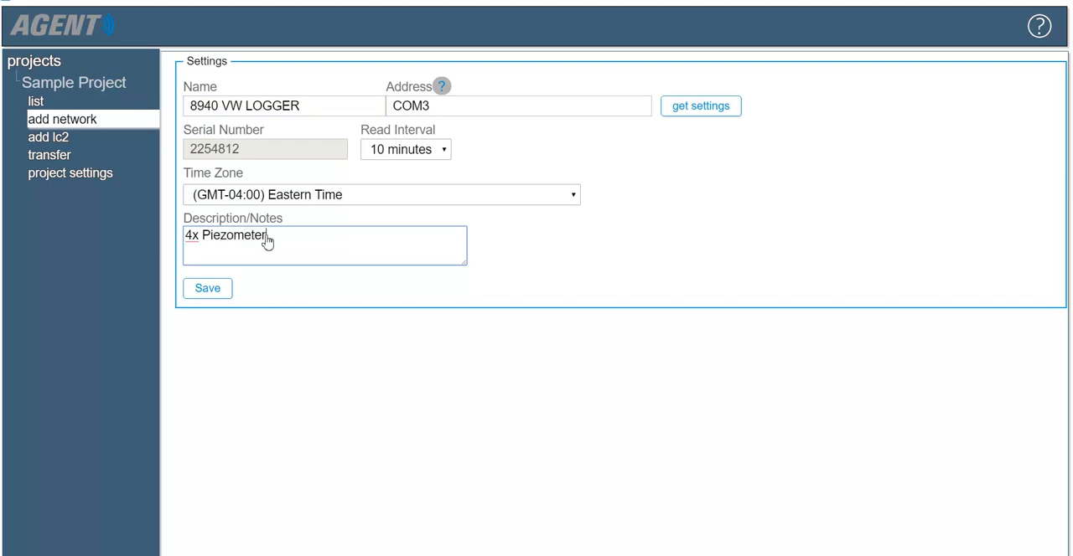
{"action": "left_click", "coordinate": [208, 288]}
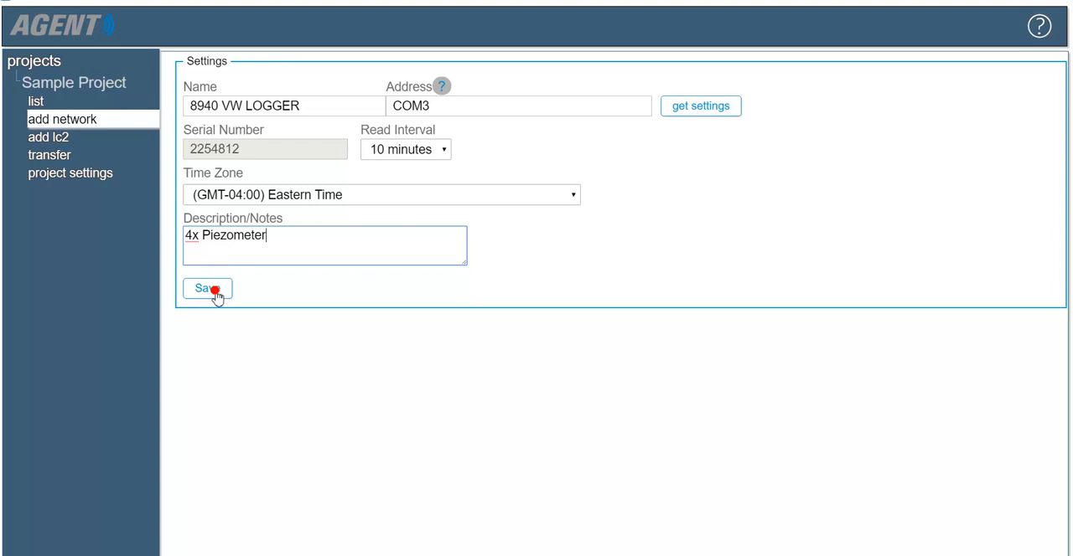
{"action": "left_click", "coordinate": [206, 288]}
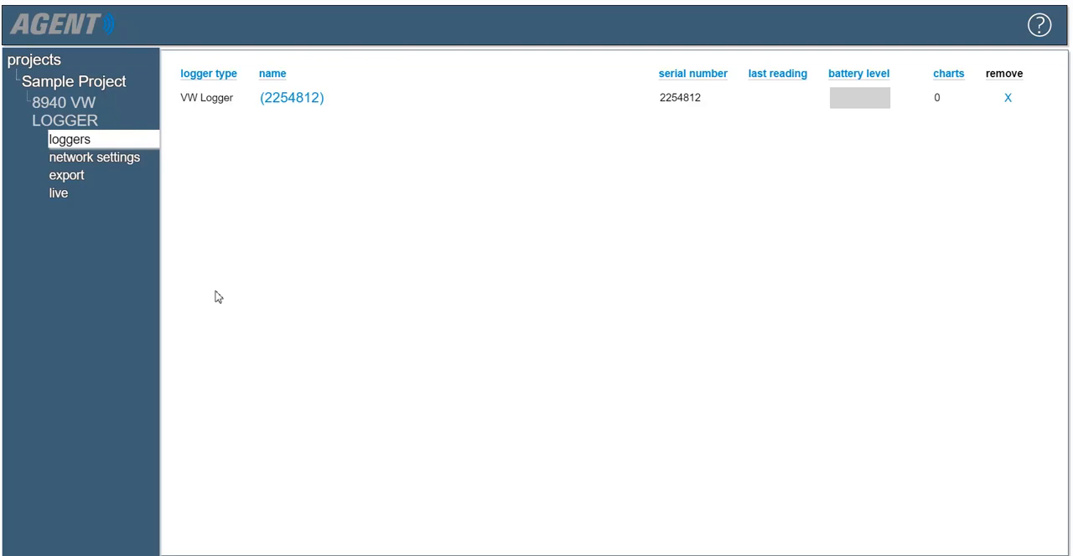
{"action": "mouse_move", "coordinate": [764, 195]}
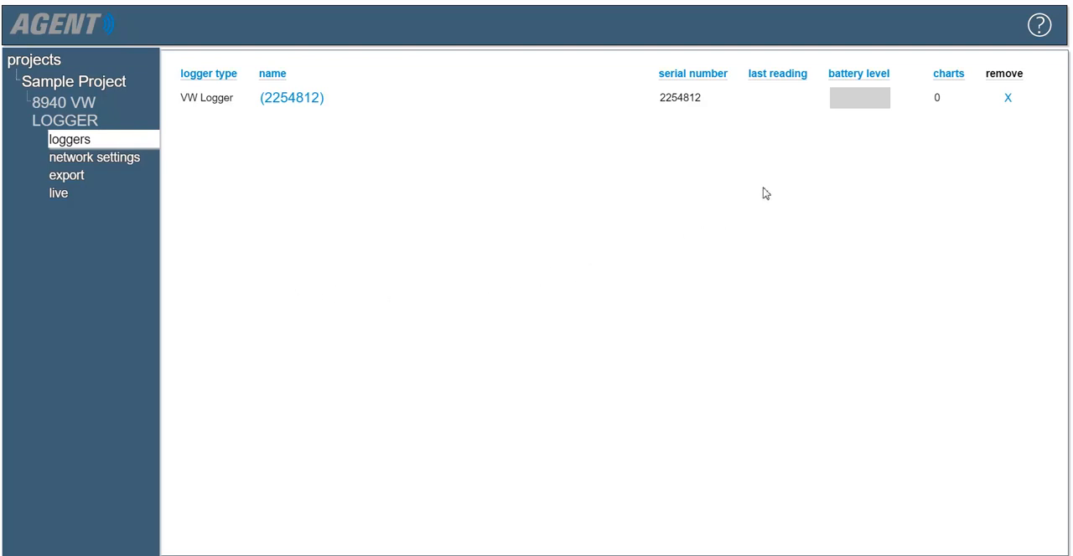
{"action": "mouse_move", "coordinate": [793, 125]}
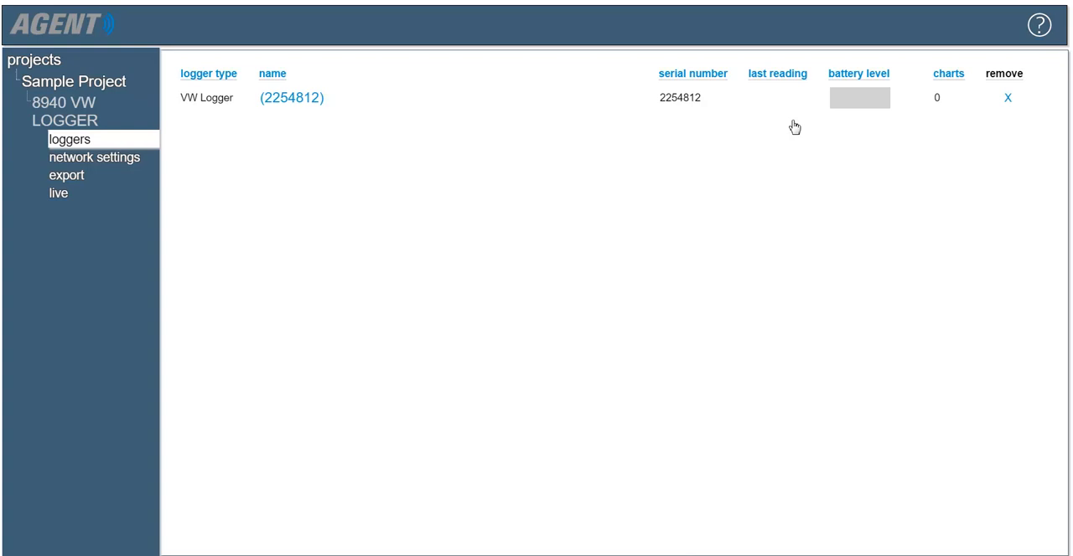
{"action": "mouse_move", "coordinate": [553, 127]}
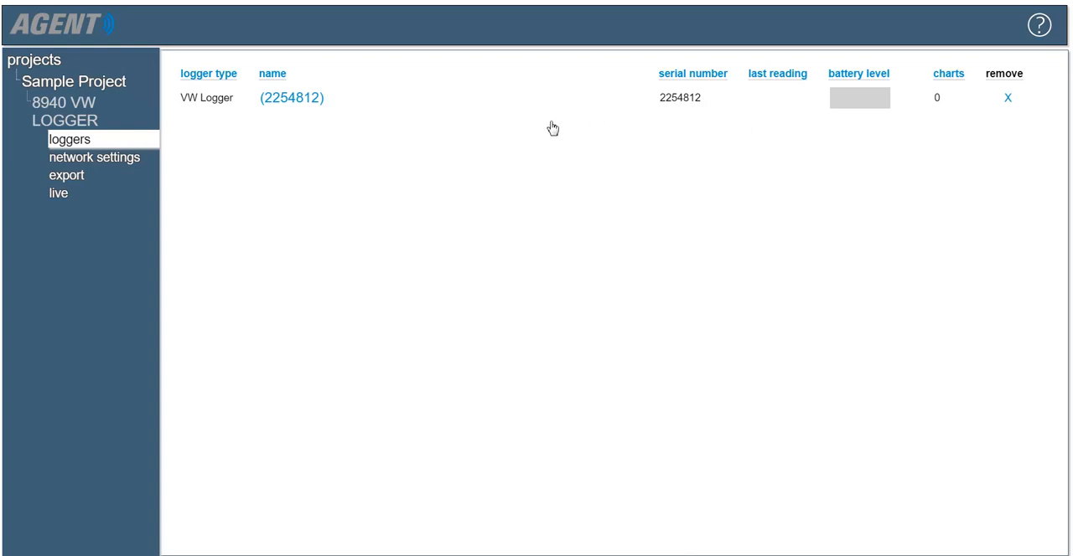
- Show the 8940 VW LOGGER network settings with COM3 address and 10-minute read interval
{"action": "left_click", "coordinate": [94, 158]}
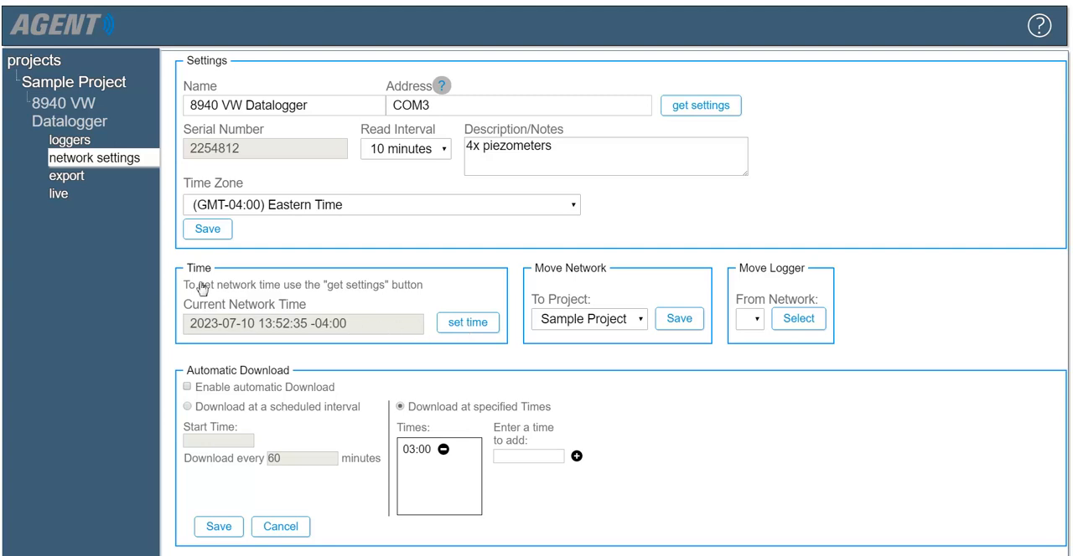
{"action": "left_click", "coordinate": [74, 83]}
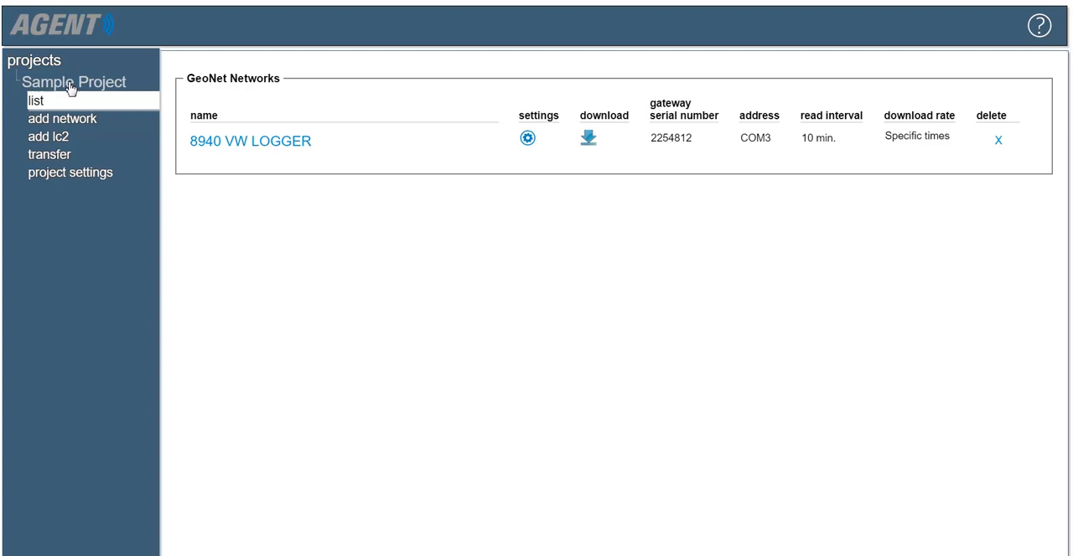
{"action": "mouse_move", "coordinate": [449, 100]}
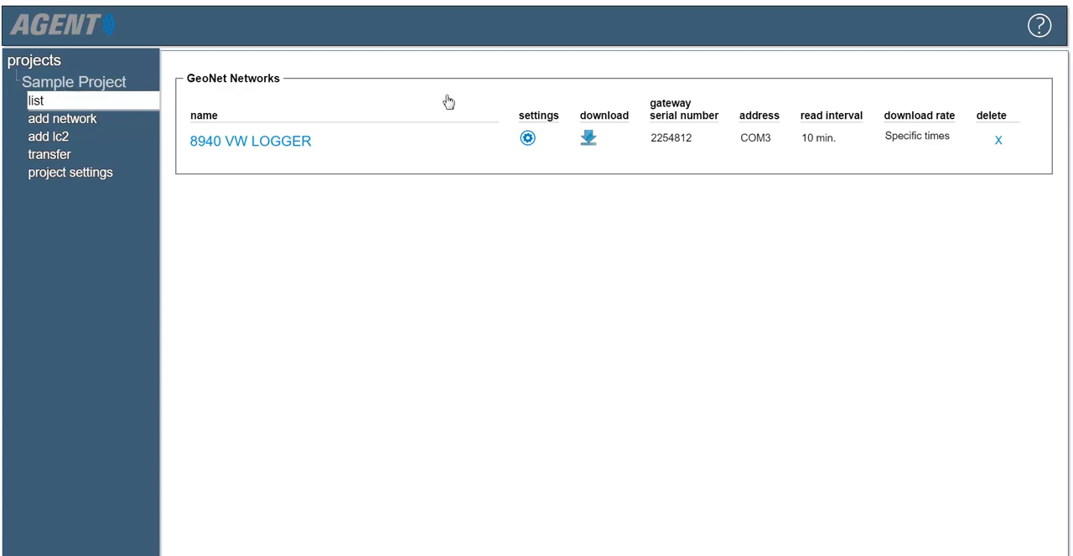
{"action": "left_click", "coordinate": [586, 137]}
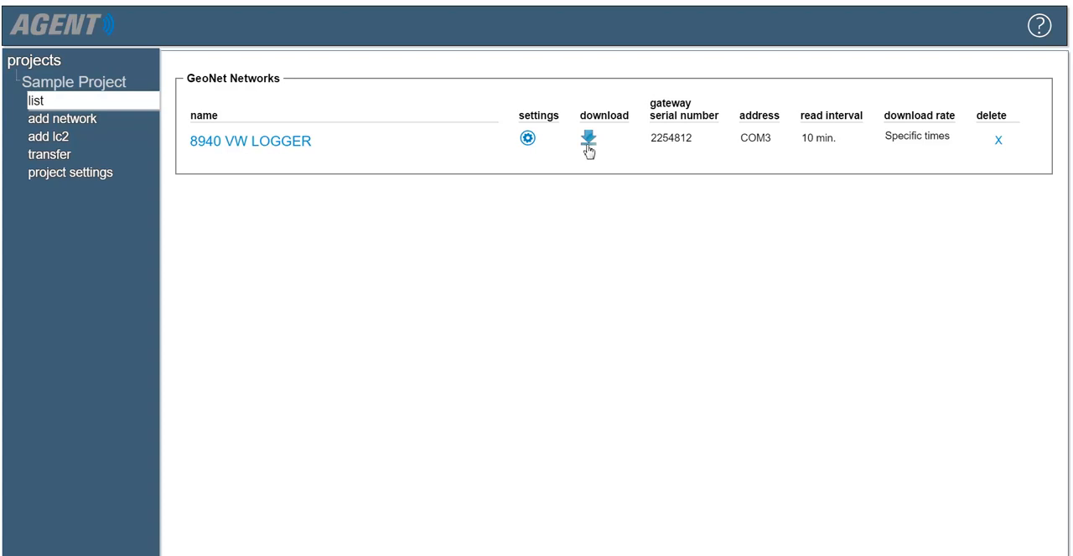
{"action": "left_click", "coordinate": [249, 141]}
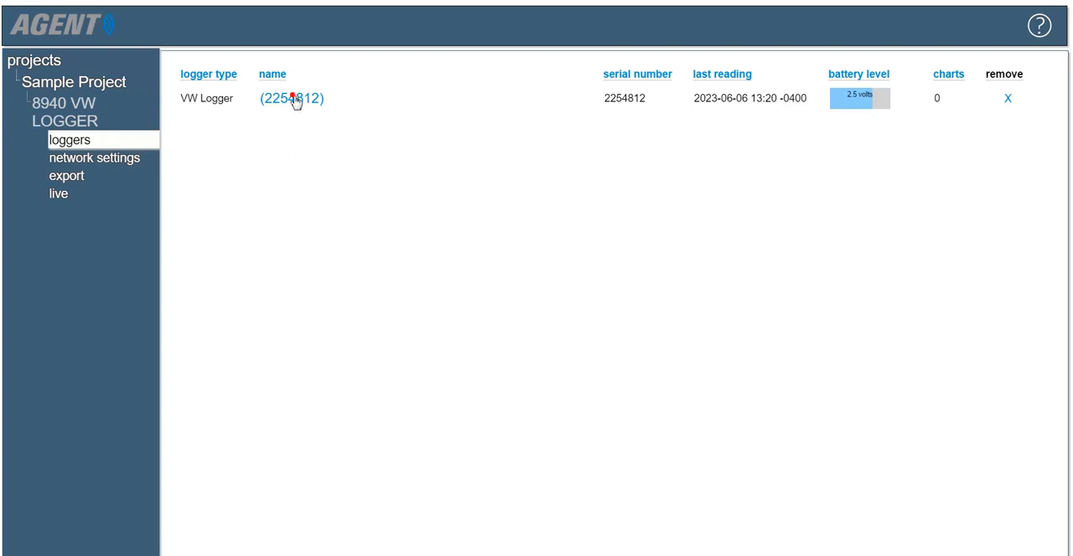
- Go into logger 2254812 and bring up its logger settings page
{"action": "left_click", "coordinate": [291, 98]}
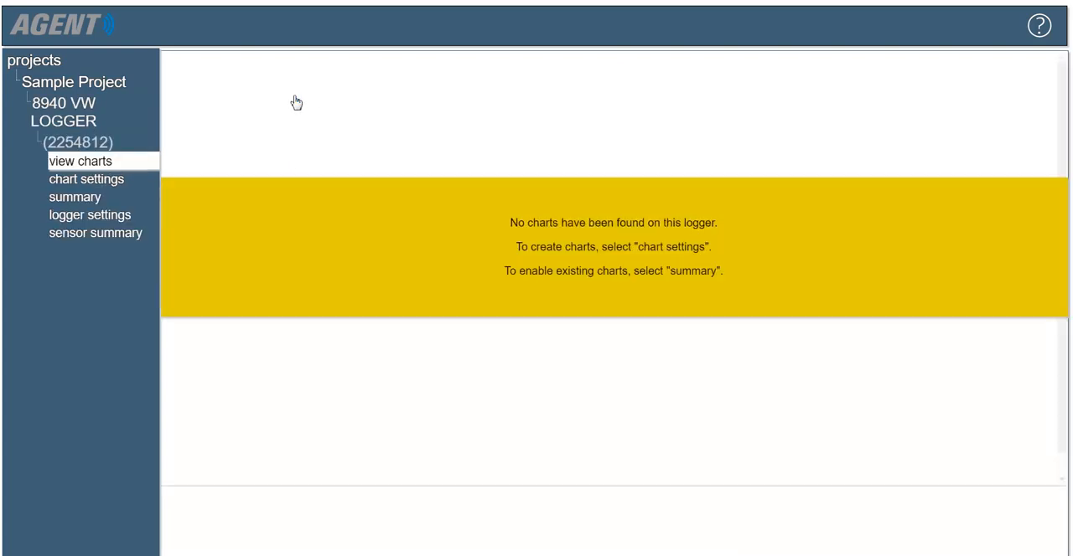
{"action": "mouse_move", "coordinate": [63, 220]}
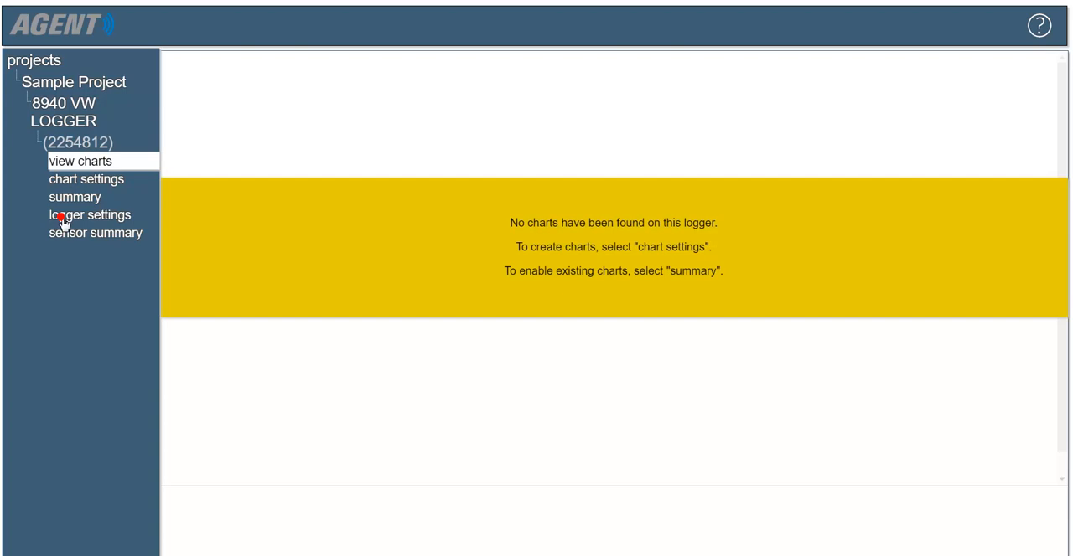
{"action": "left_click", "coordinate": [89, 215]}
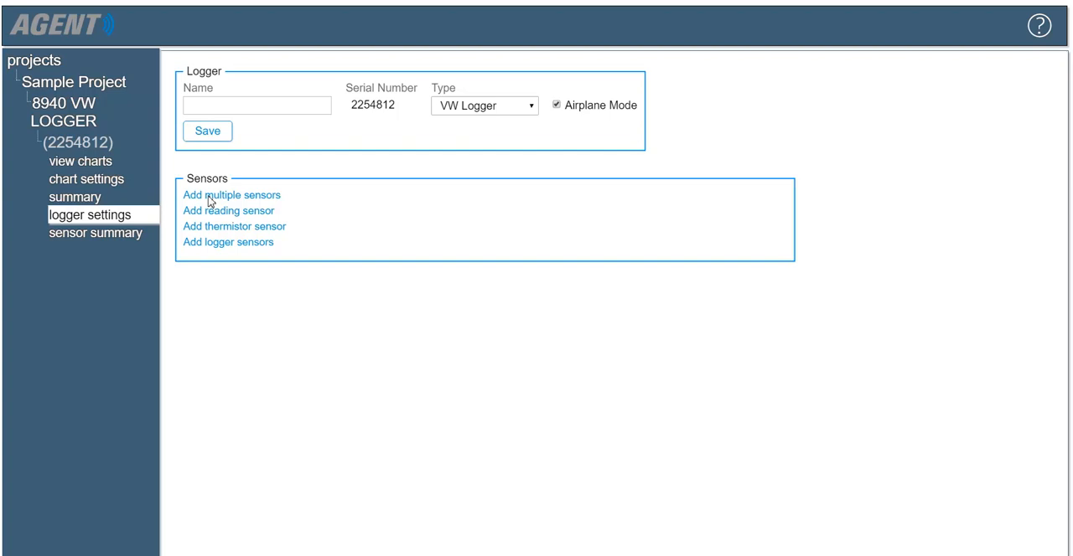
{"action": "mouse_move", "coordinate": [223, 214]}
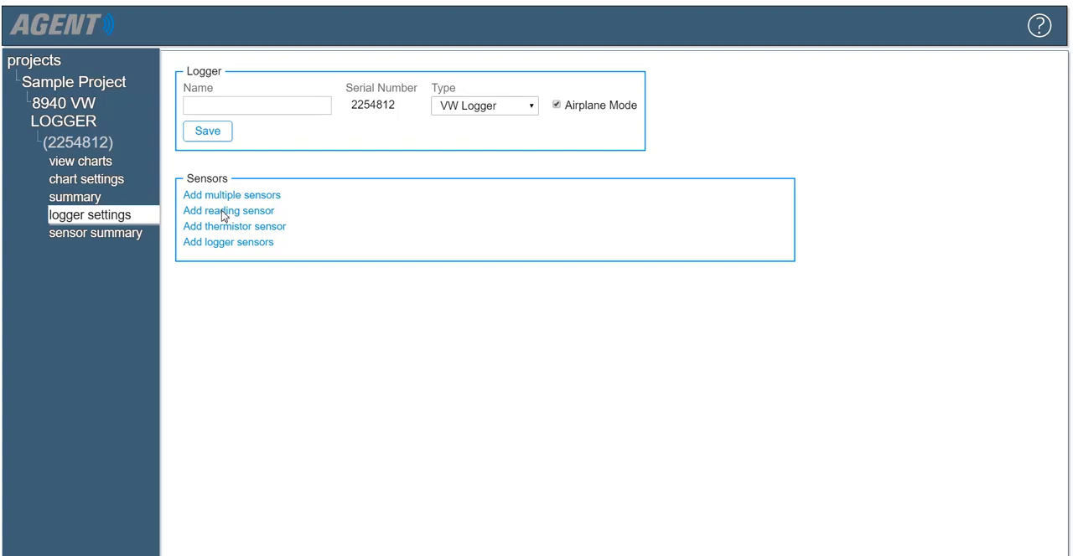
{"action": "mouse_move", "coordinate": [248, 235]}
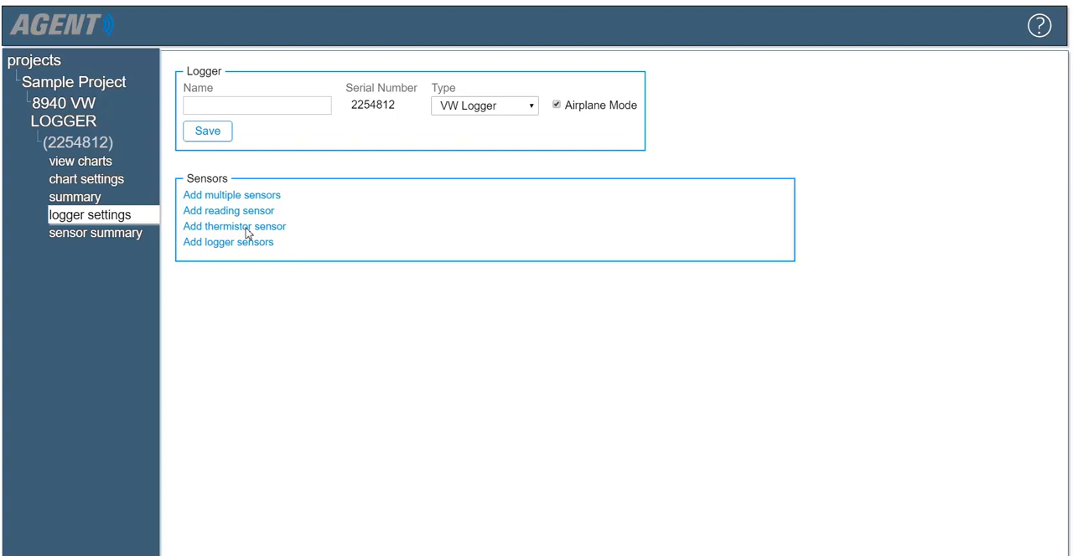
{"action": "mouse_move", "coordinate": [248, 244]}
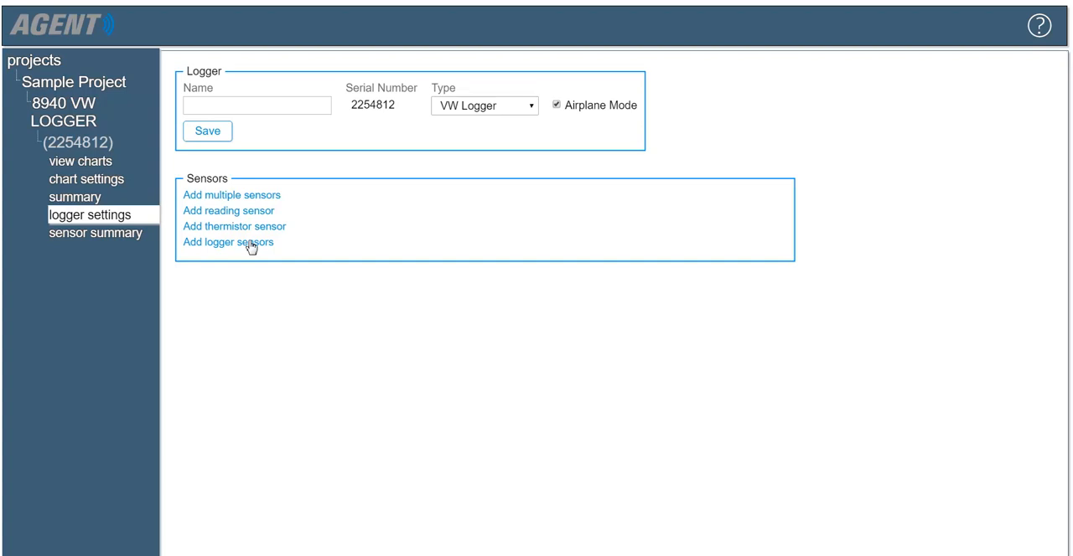
{"action": "mouse_move", "coordinate": [245, 248]}
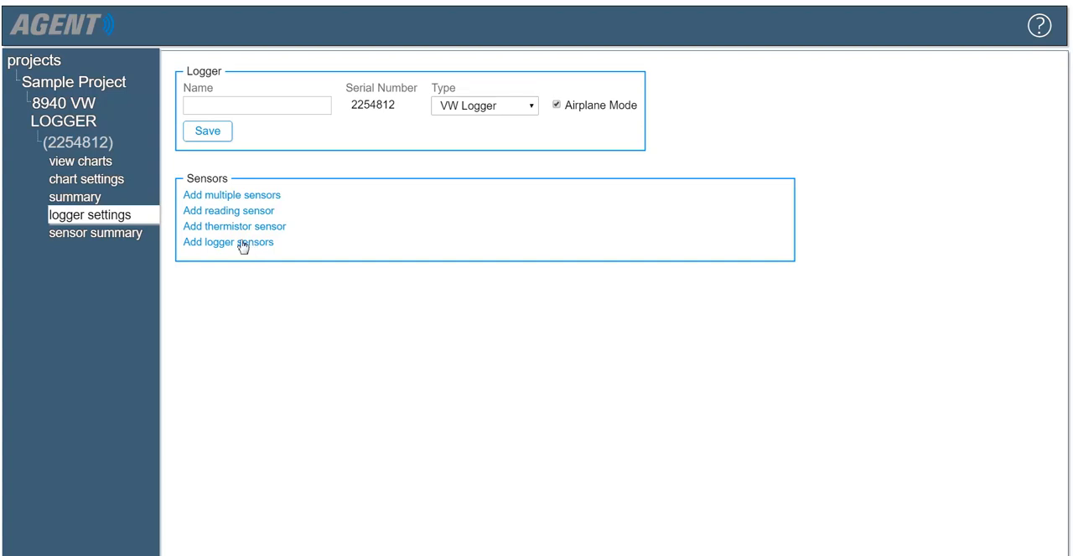
- Add reading sensor Reading_1 with serial 2221067 and request its online calibration
{"action": "left_click", "coordinate": [228, 211]}
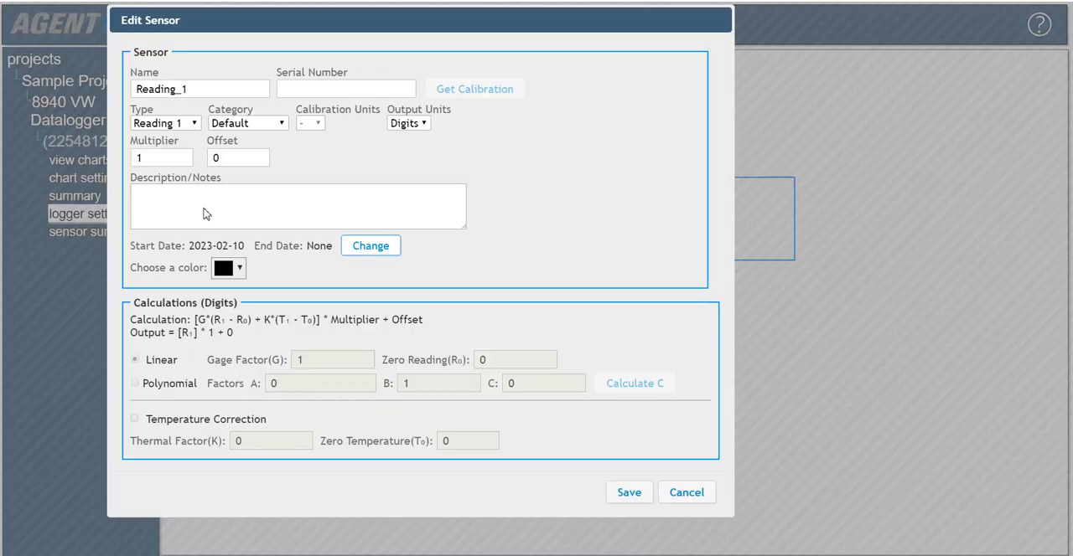
{"action": "mouse_move", "coordinate": [216, 211]}
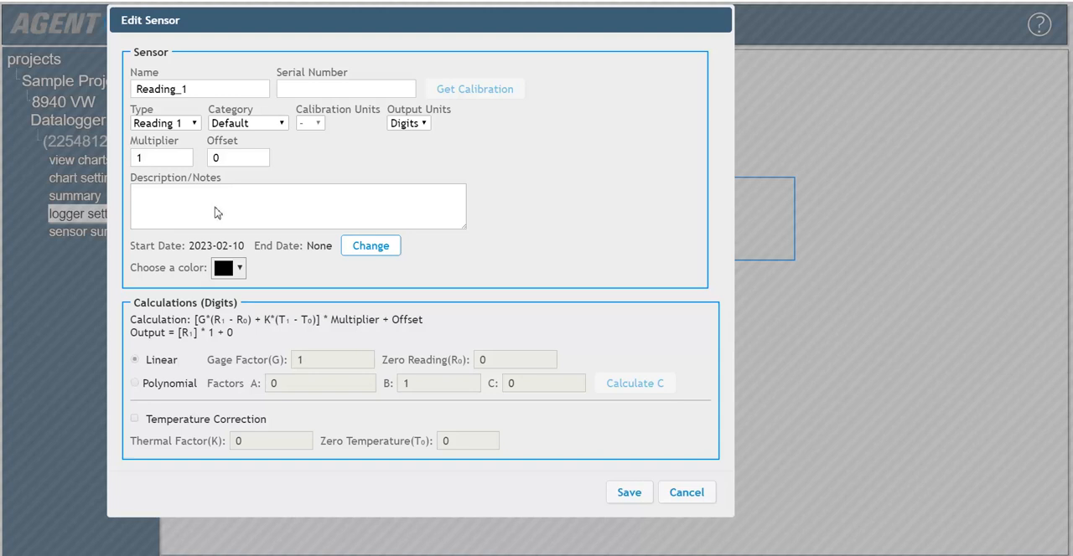
{"action": "type", "text": "2221067"}
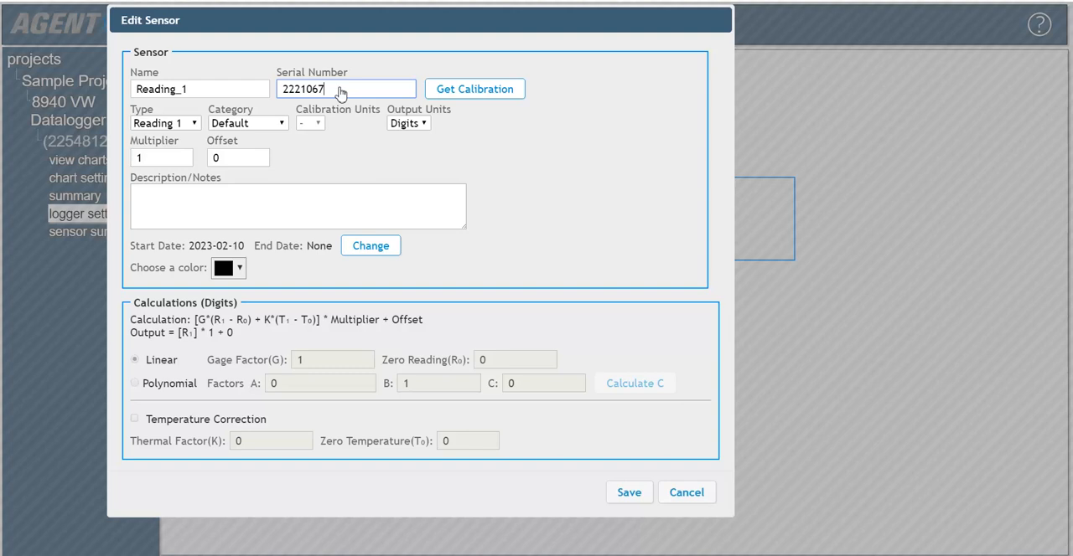
{"action": "mouse_move", "coordinate": [474, 89]}
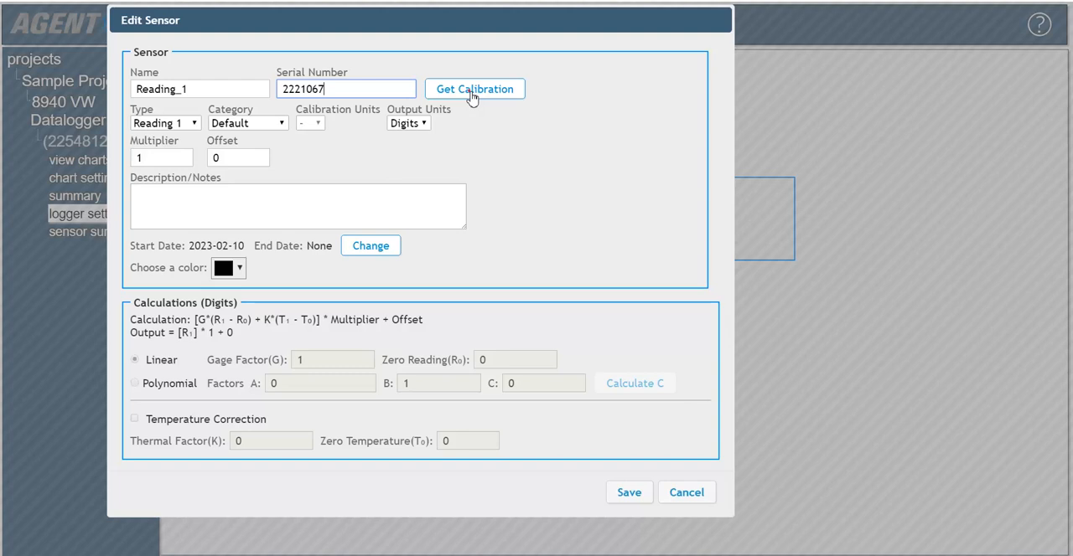
{"action": "left_click", "coordinate": [474, 88]}
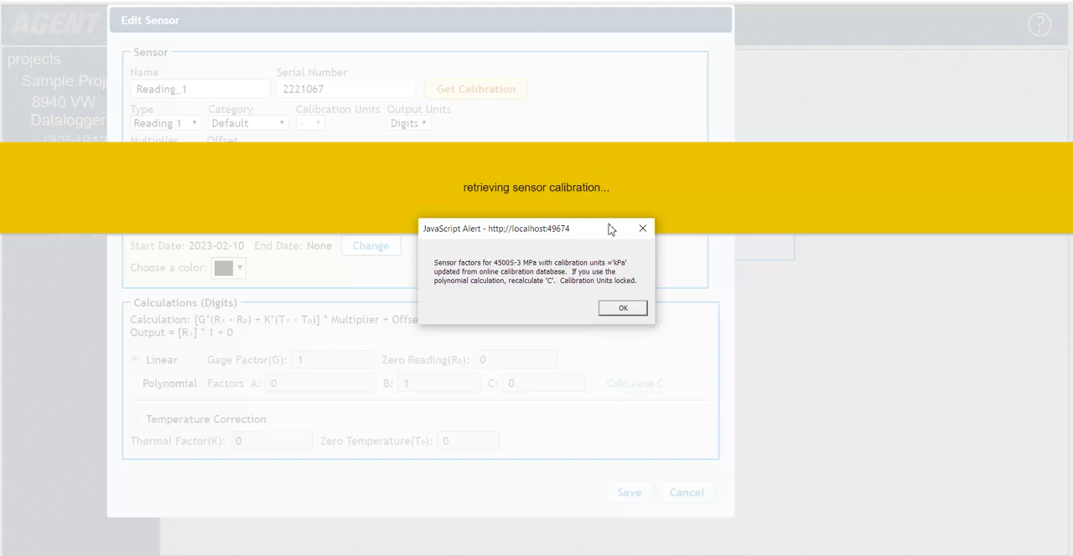
- Acknowledge the alert so calibration loads: Pressure, kPa, gauge factor -0.8535, temperature correction 1.5768
{"action": "left_click", "coordinate": [622, 308]}
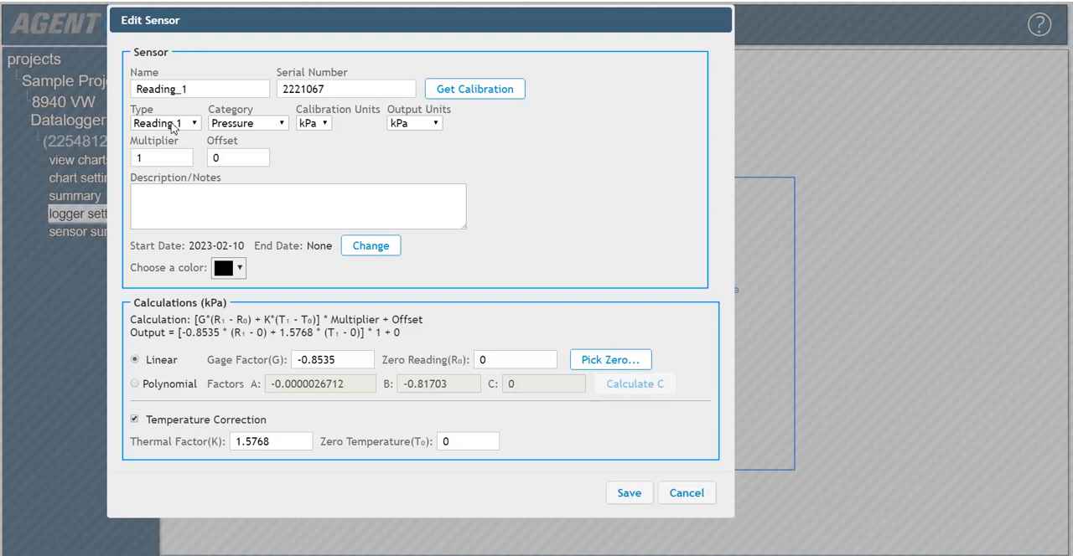
{"action": "mouse_move", "coordinate": [243, 129]}
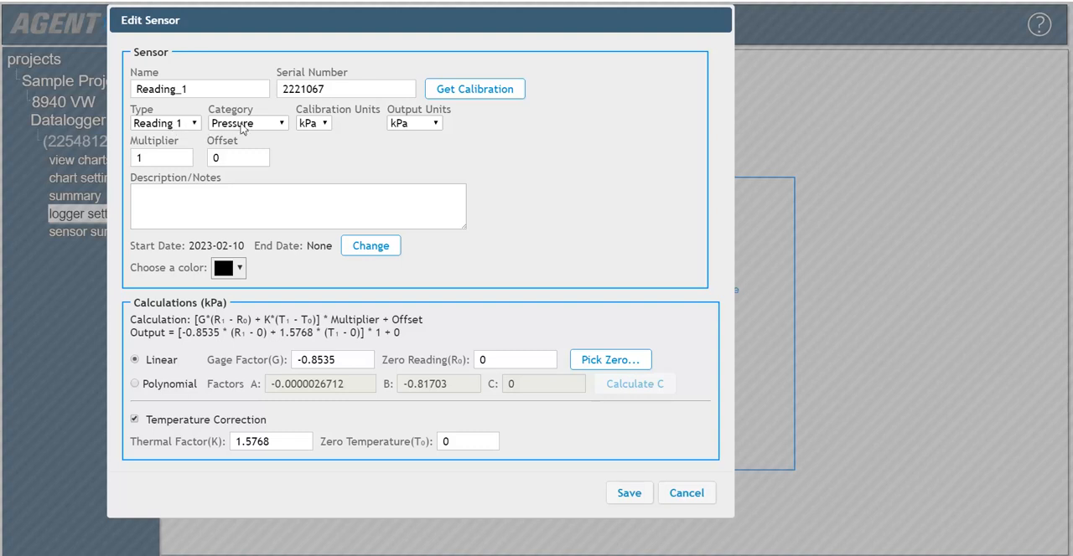
{"action": "mouse_move", "coordinate": [244, 129]}
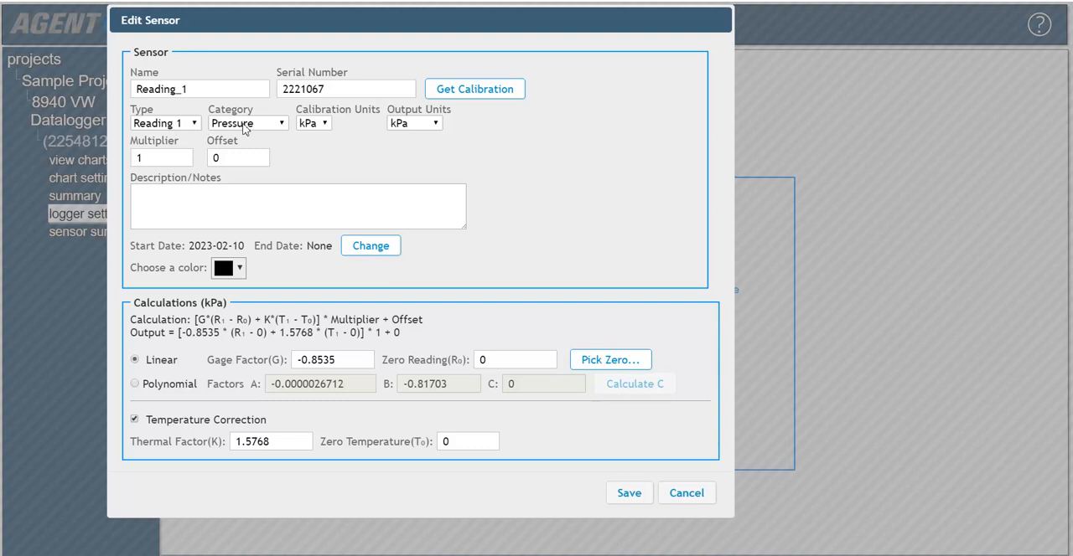
{"action": "mouse_move", "coordinate": [315, 127]}
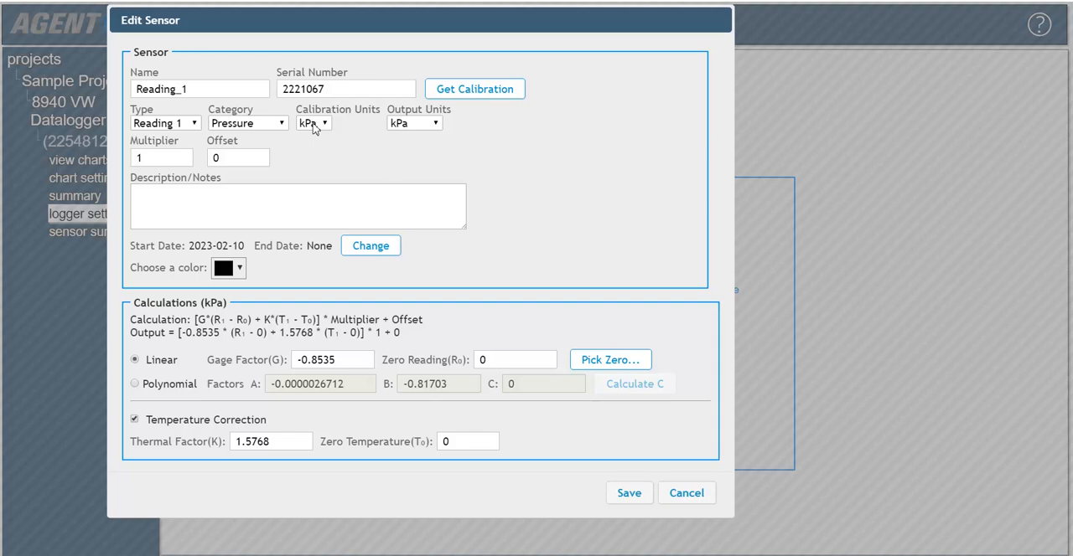
{"action": "mouse_move", "coordinate": [412, 124]}
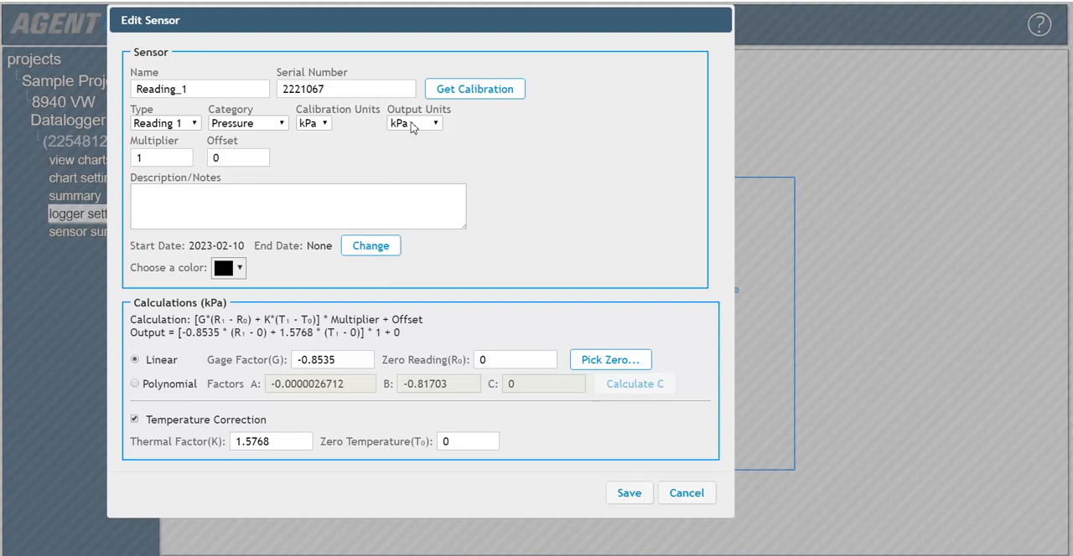
{"action": "mouse_move", "coordinate": [149, 158]}
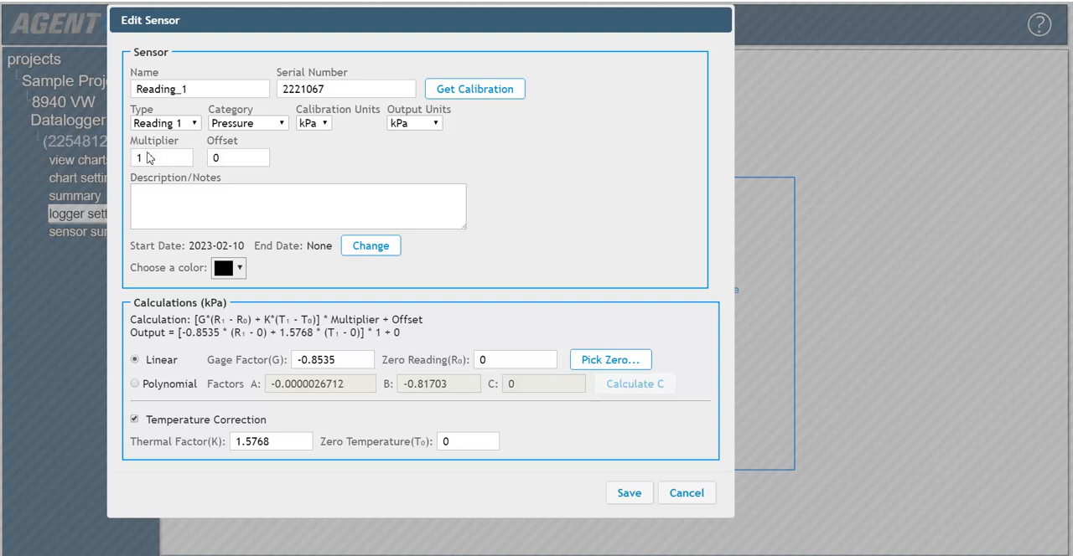
{"action": "mouse_move", "coordinate": [244, 159]}
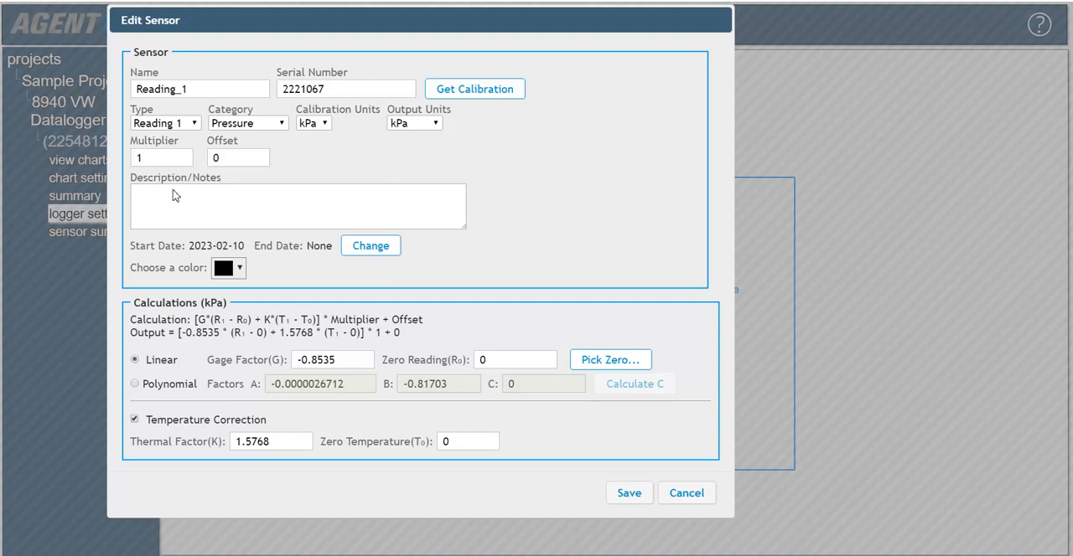
{"action": "mouse_move", "coordinate": [232, 209]}
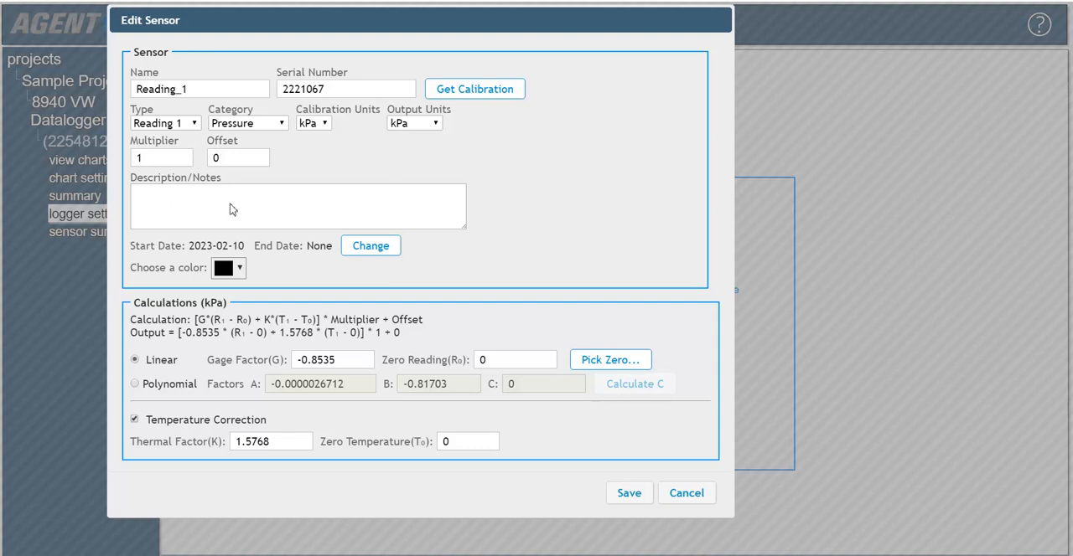
{"action": "mouse_move", "coordinate": [248, 248]}
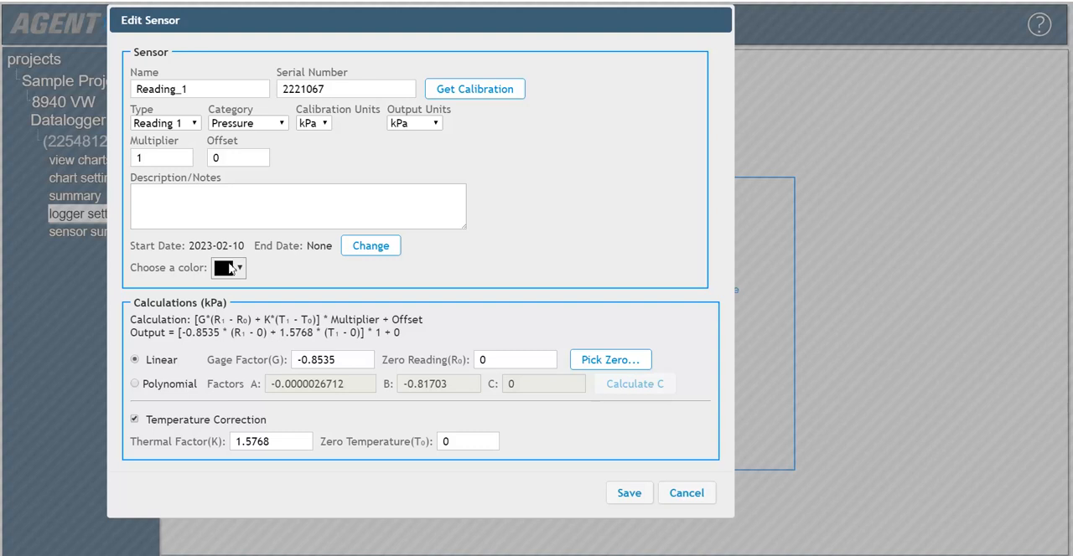
{"action": "mouse_move", "coordinate": [342, 367]}
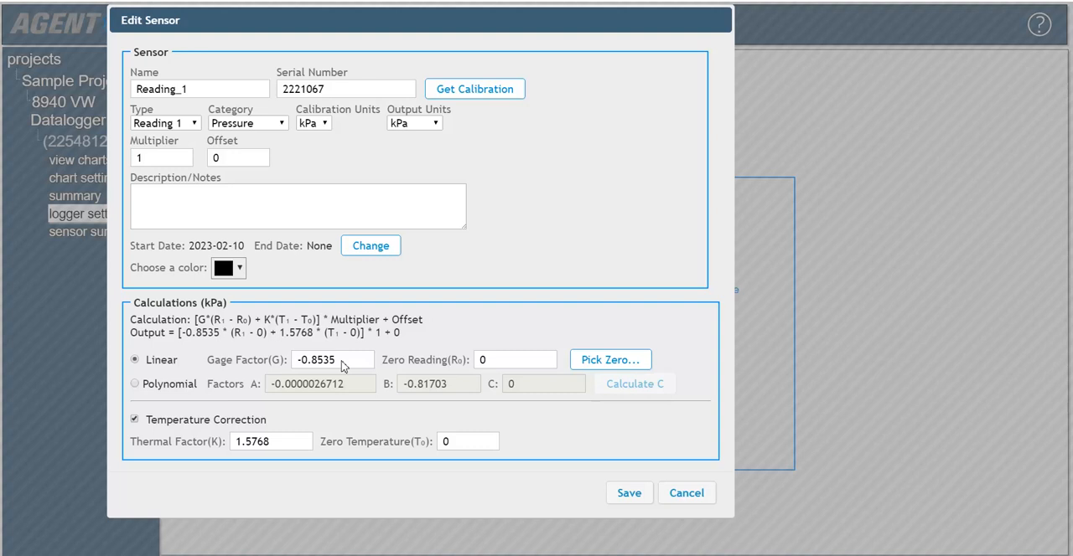
{"action": "mouse_move", "coordinate": [322, 273]}
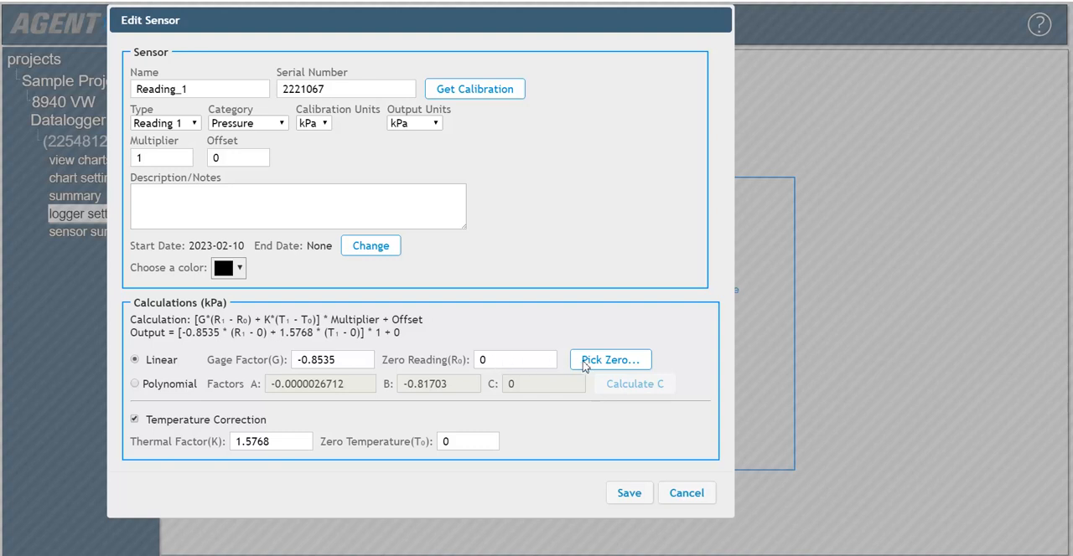
{"action": "mouse_move", "coordinate": [586, 368]}
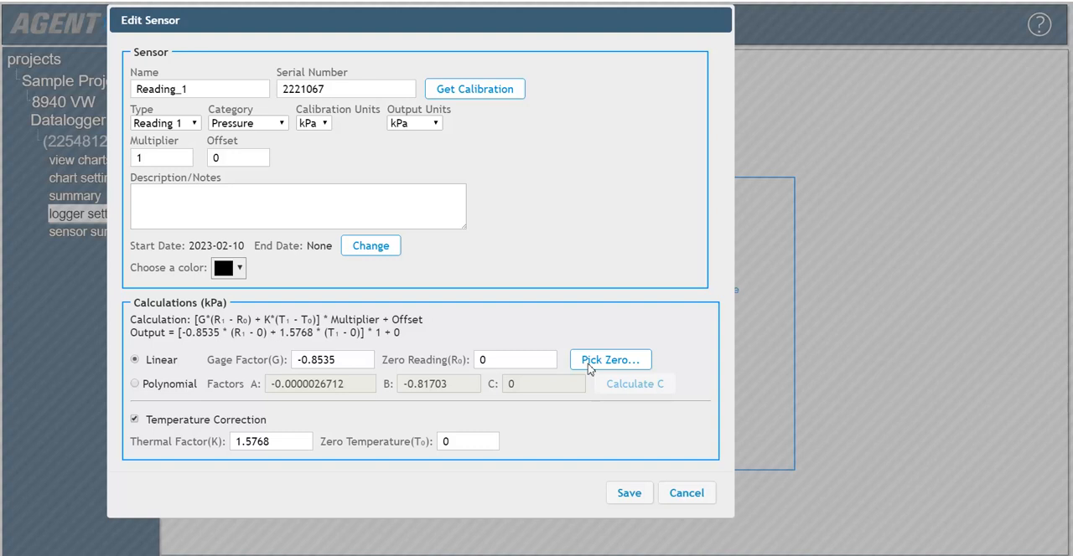
{"action": "mouse_move", "coordinate": [412, 368]}
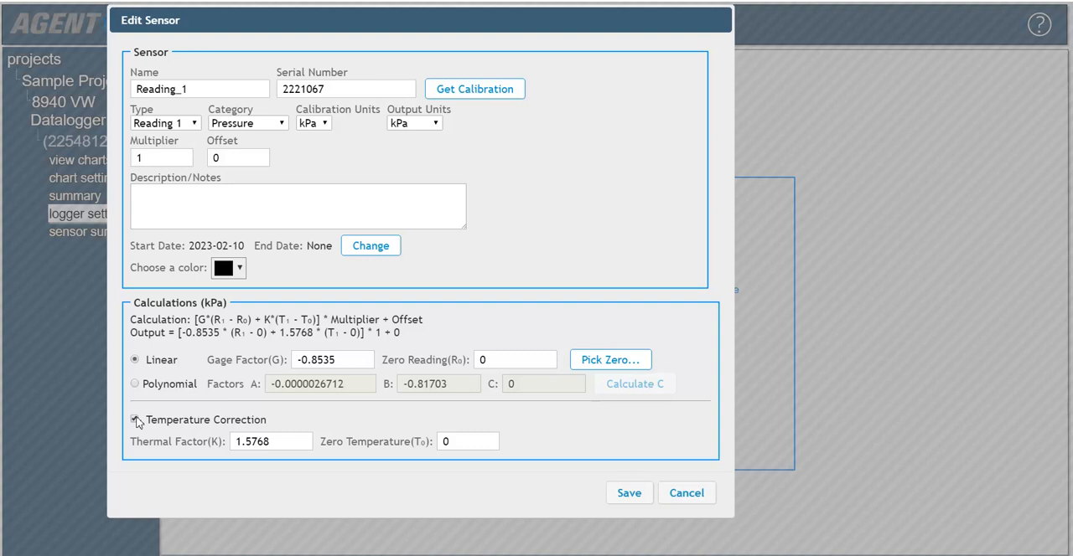
{"action": "mouse_move", "coordinate": [137, 422]}
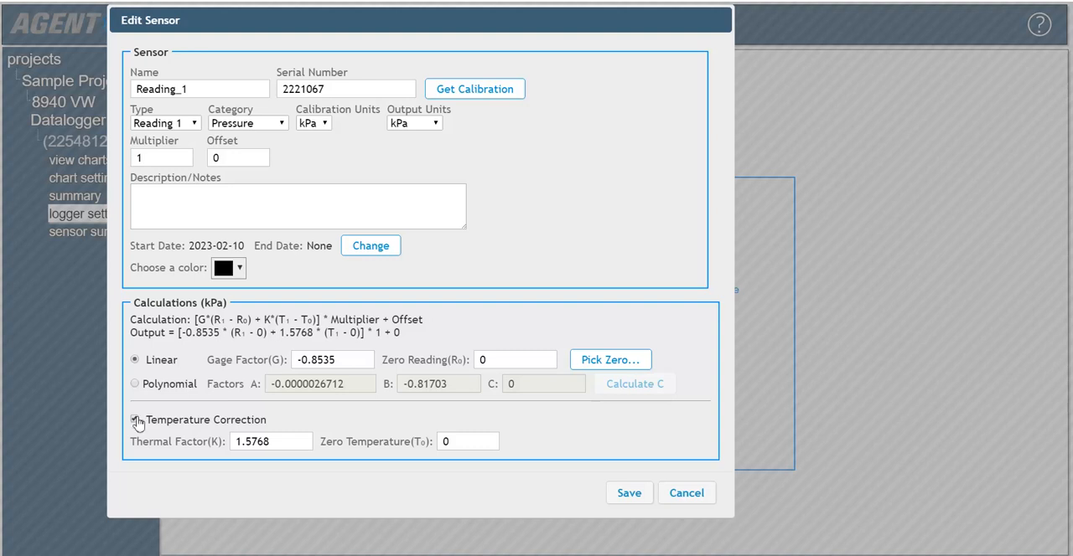
{"action": "left_click", "coordinate": [134, 419]}
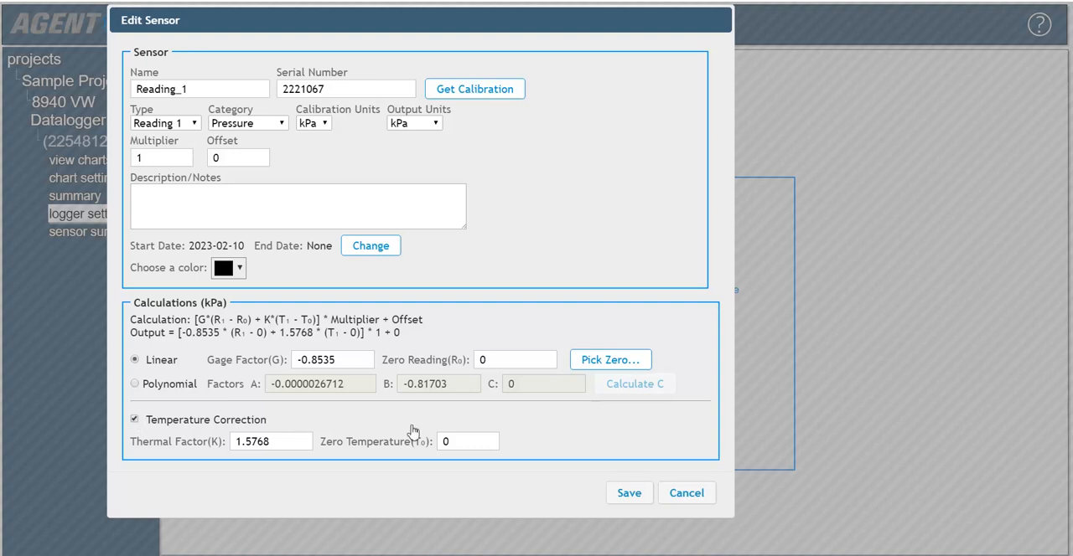
- Save Reading_1 so it is listed under logger 2254812 starting 2023-02-10
{"action": "left_click", "coordinate": [629, 493]}
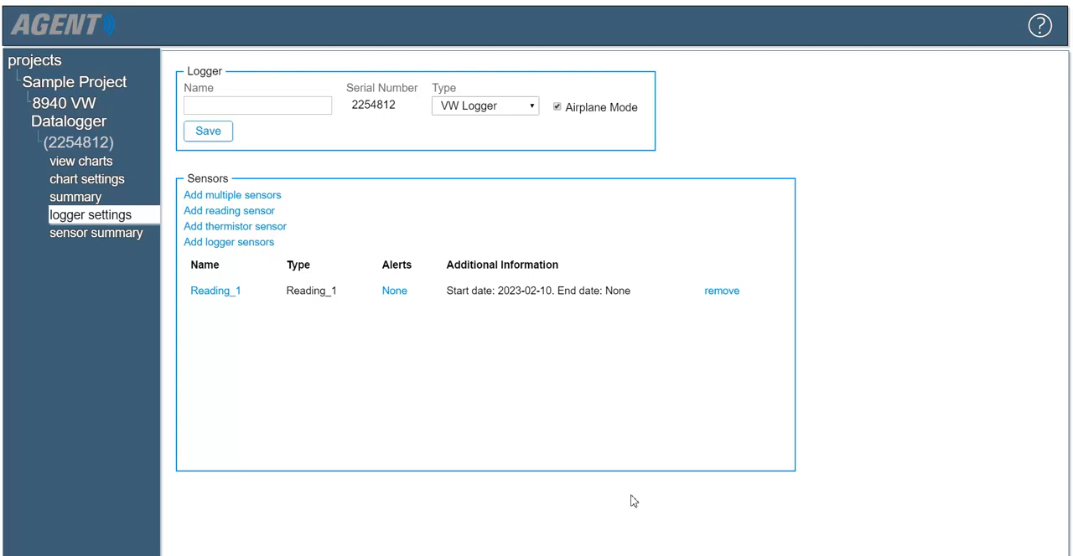
{"action": "mouse_move", "coordinate": [633, 503]}
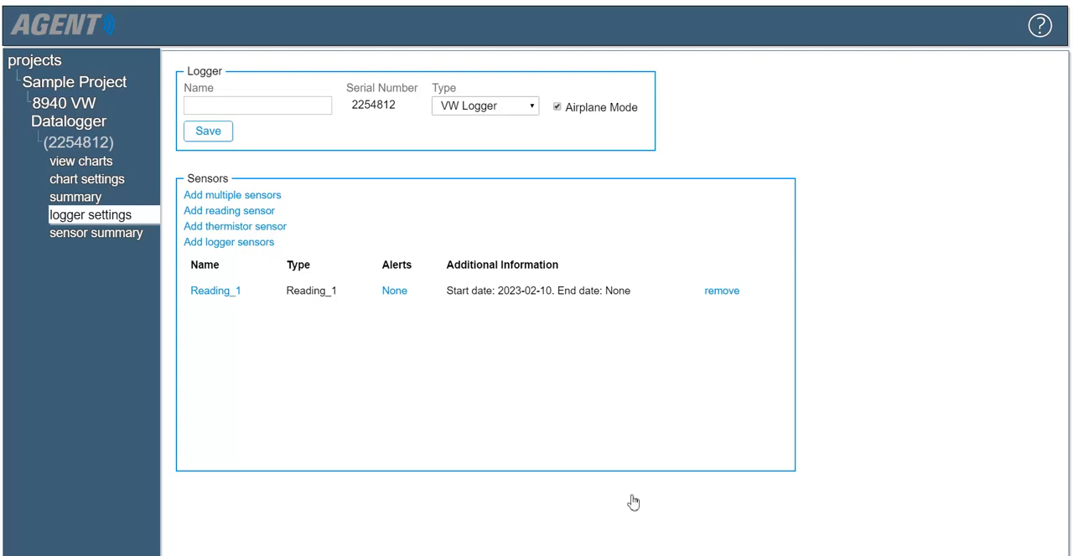
{"action": "mouse_move", "coordinate": [100, 253]}
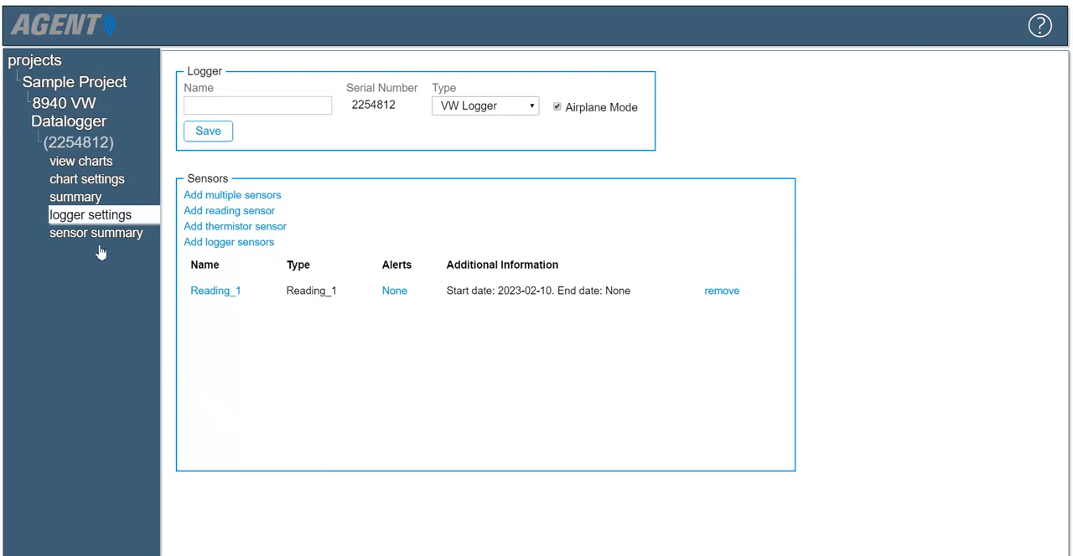
- In chart settings, add a time-series chart named 'Sample Chart' and confirm it
{"action": "left_click", "coordinate": [87, 180]}
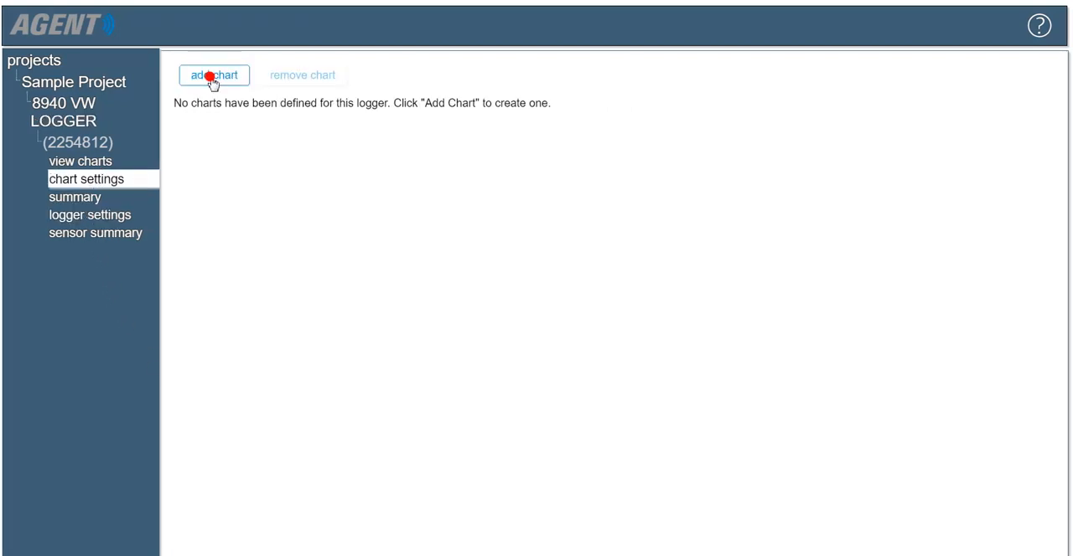
{"action": "left_click", "coordinate": [214, 74]}
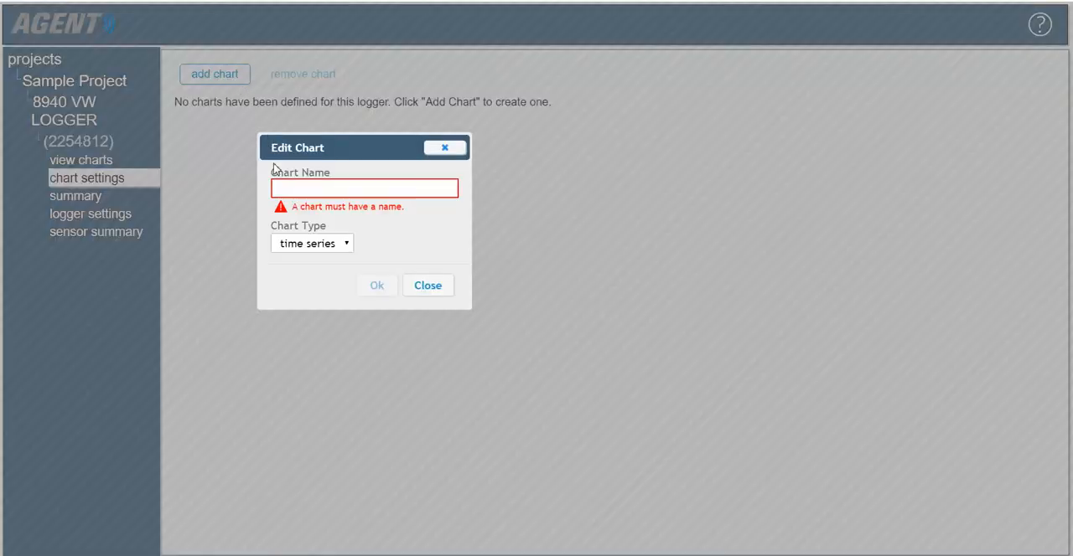
{"action": "type", "text": "Sample Chart"}
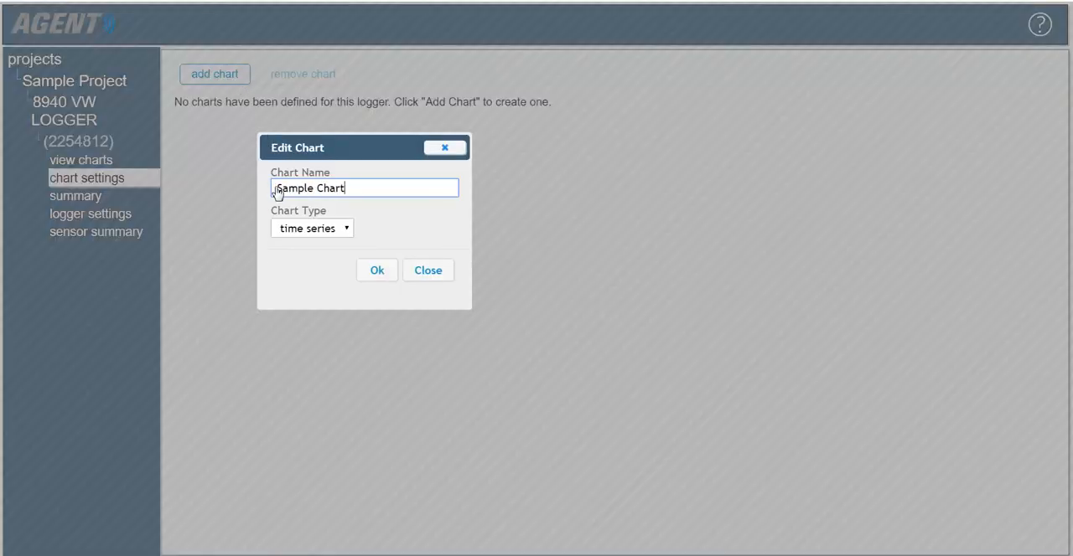
{"action": "left_click", "coordinate": [376, 270]}
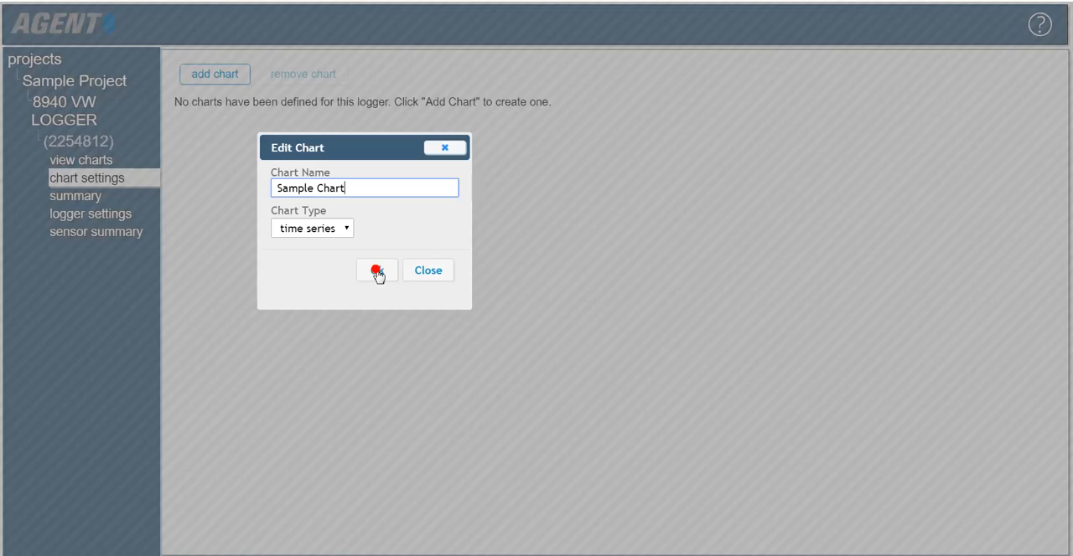
{"action": "left_click", "coordinate": [375, 270]}
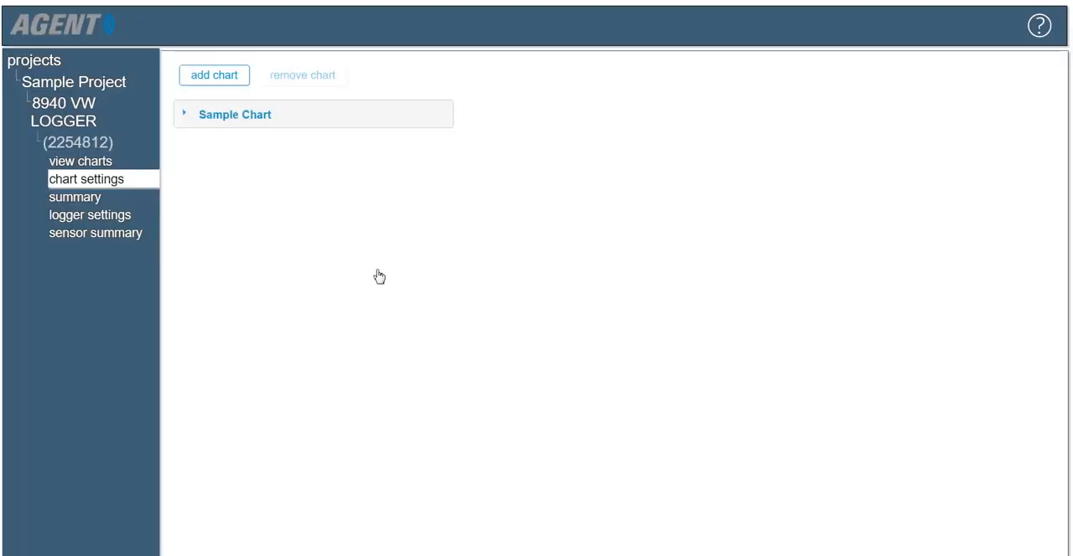
{"action": "mouse_move", "coordinate": [255, 137]}
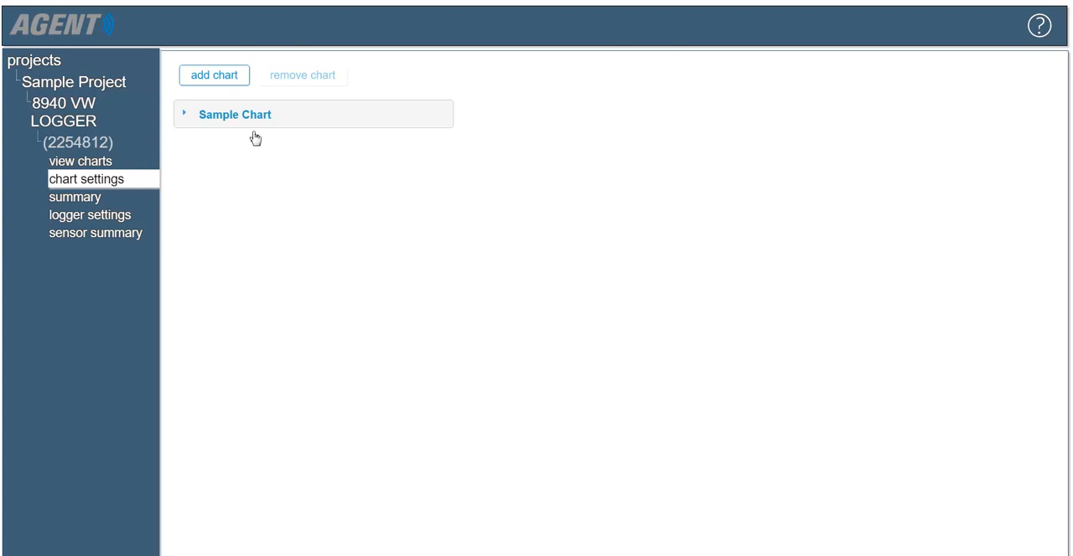
- Add the Battery sensor to Sample Chart via the add-sensors dialog and confirm with Ok
{"action": "left_click", "coordinate": [235, 114]}
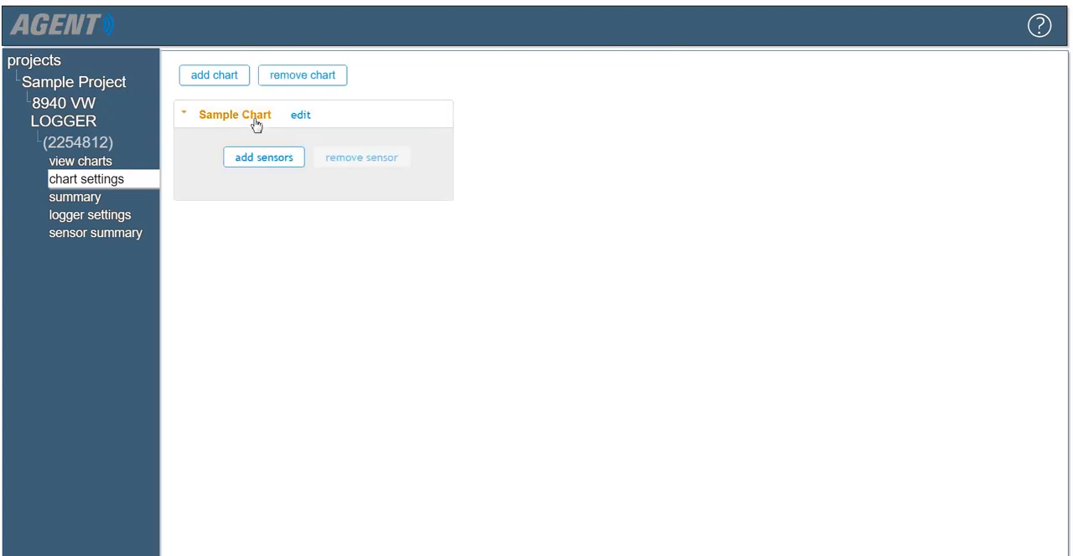
{"action": "left_click", "coordinate": [264, 157]}
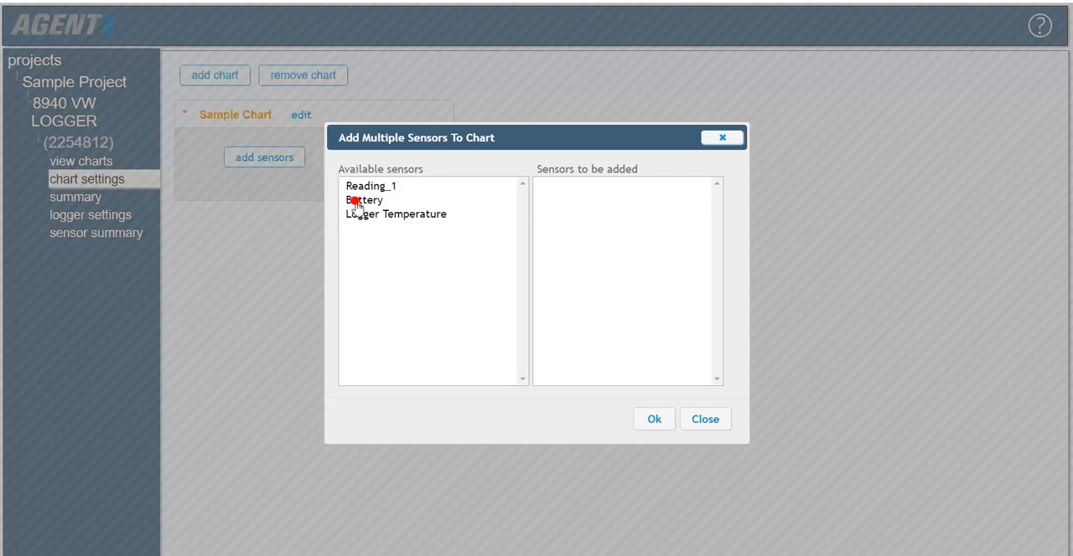
{"action": "double_click", "coordinate": [362, 200]}
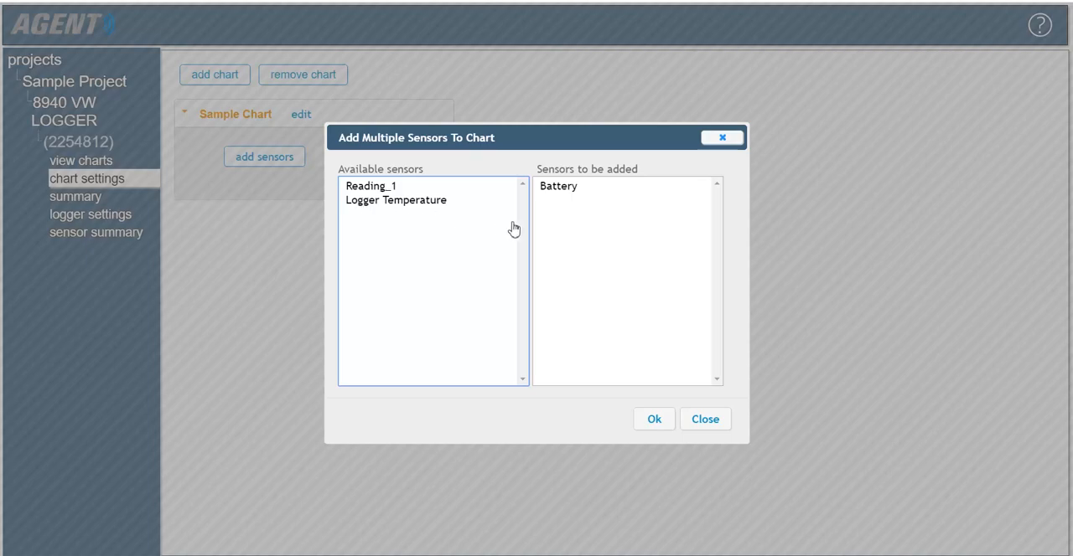
{"action": "left_click", "coordinate": [654, 419]}
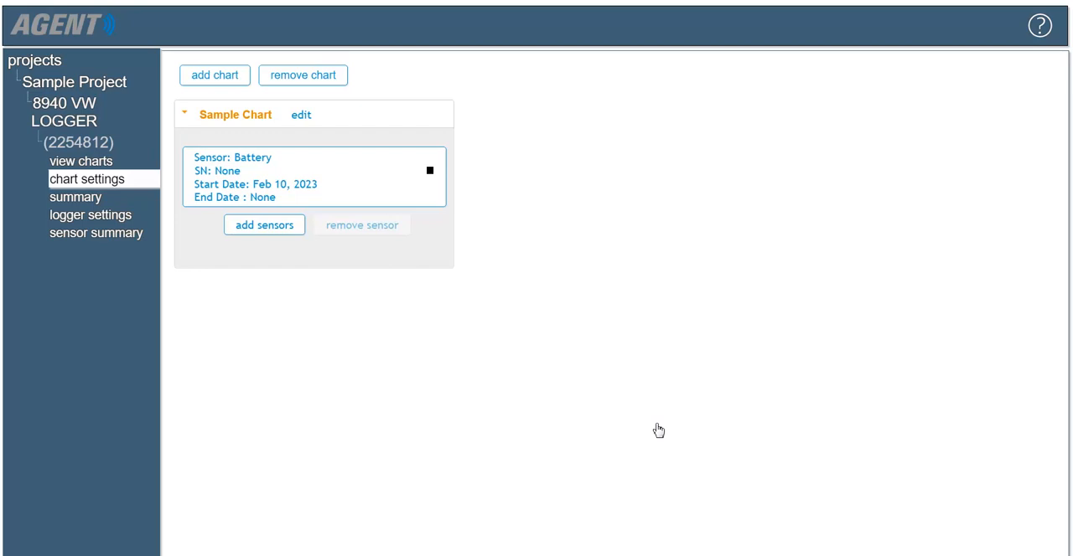
{"action": "mouse_move", "coordinate": [73, 198]}
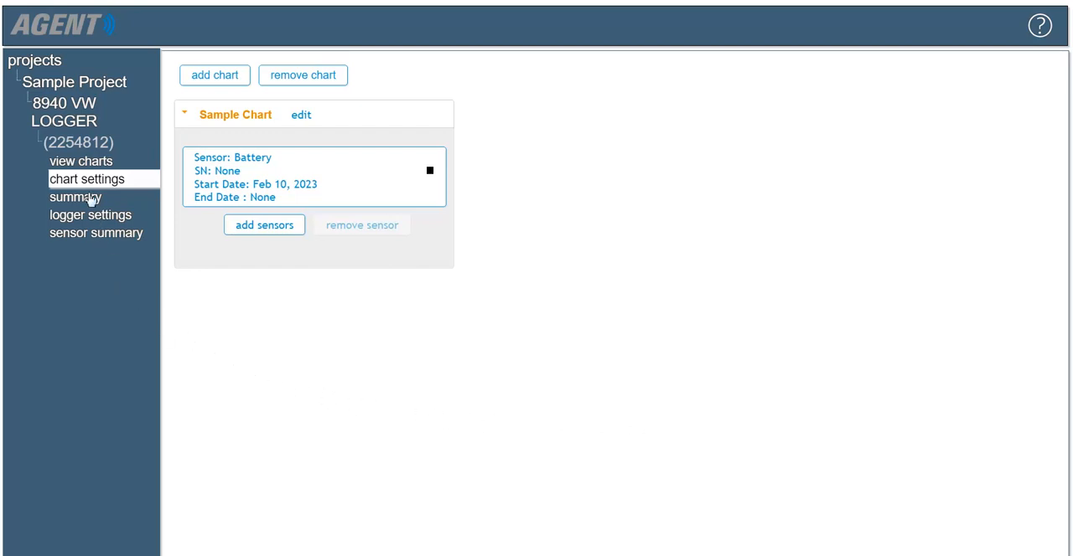
- Load view charts so Sample Chart plots the Battery voltage trend from Feb 10, 2023
{"action": "left_click", "coordinate": [80, 161]}
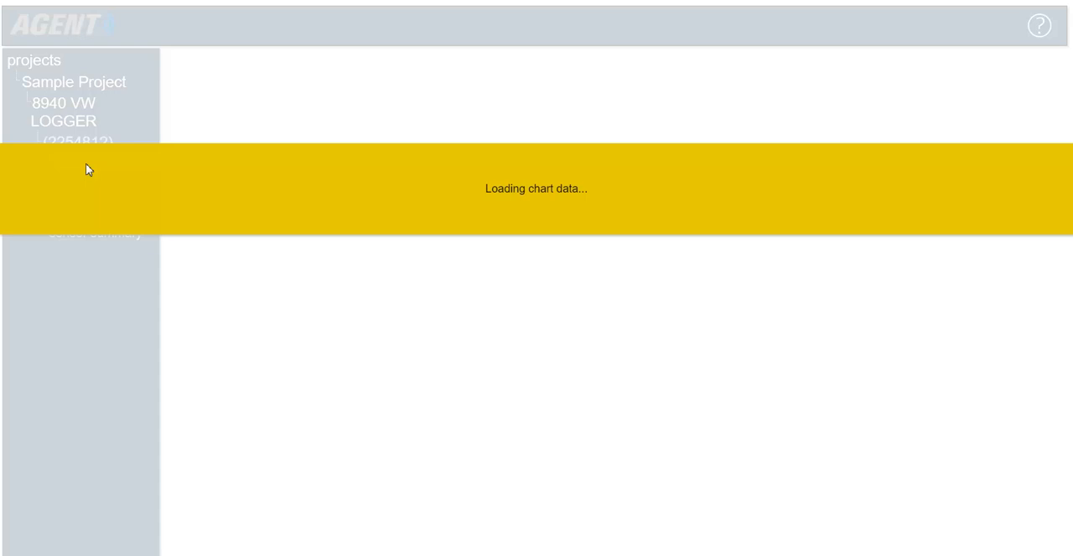
{"action": "left_click", "coordinate": [81, 161]}
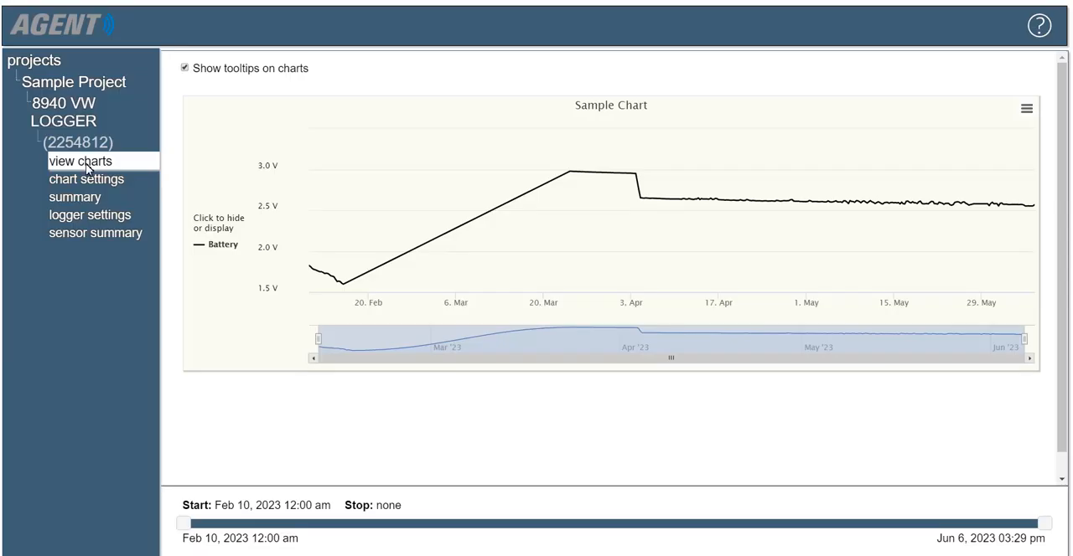